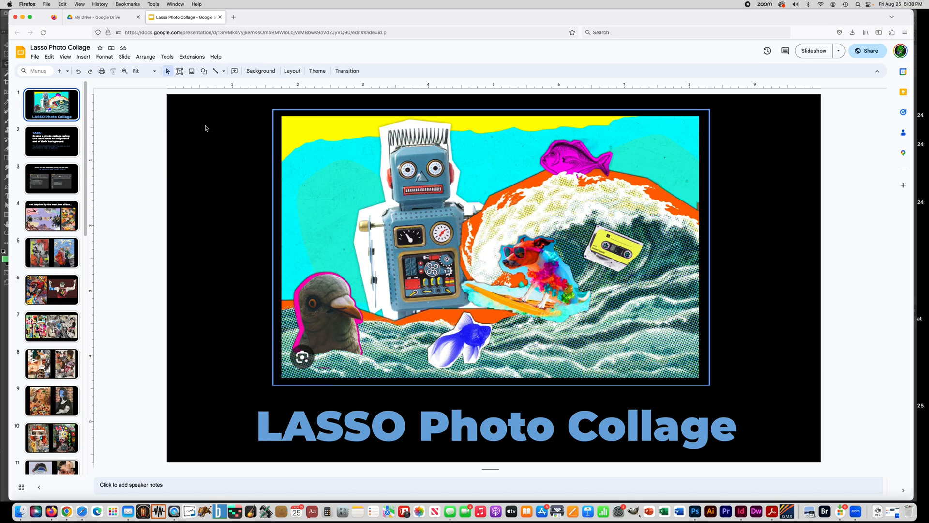
{"action": "mouse_move", "coordinate": [376, 147]}
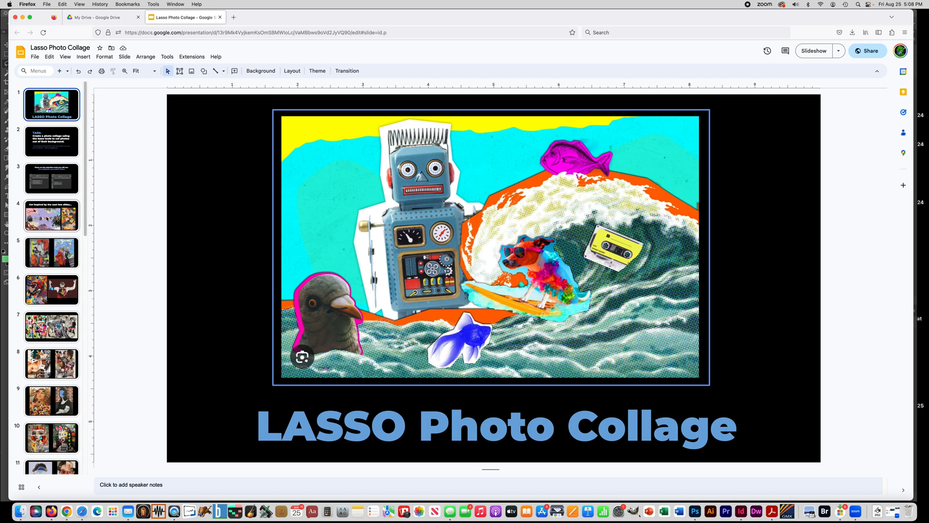
Page through the inspiration intro, Adventure Club, Spider-Man and fashion collage slides.
{"action": "left_click", "coordinate": [51, 215]}
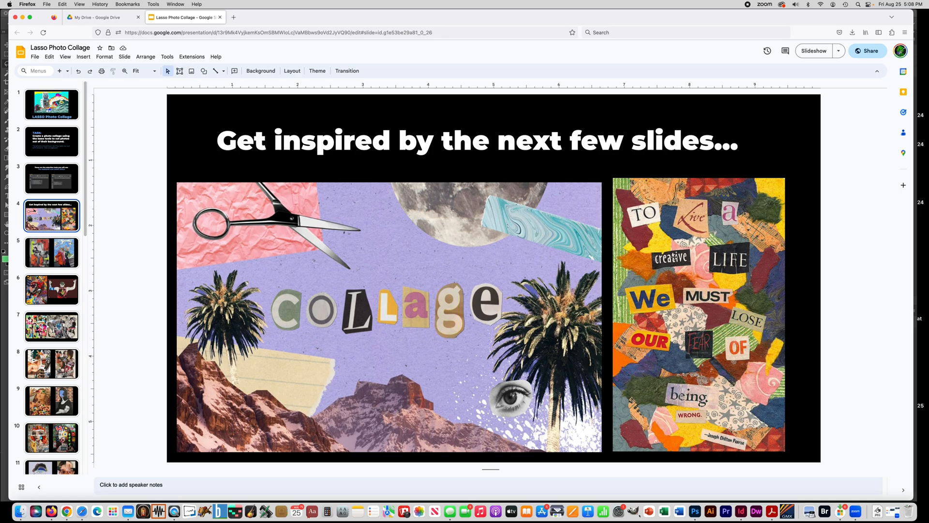
{"action": "left_click", "coordinate": [52, 253]}
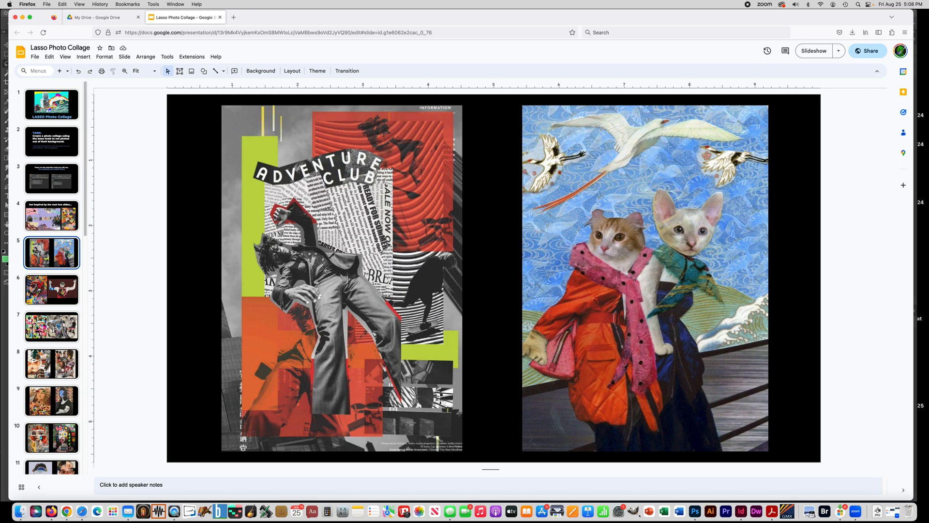
{"action": "left_click", "coordinate": [52, 289]}
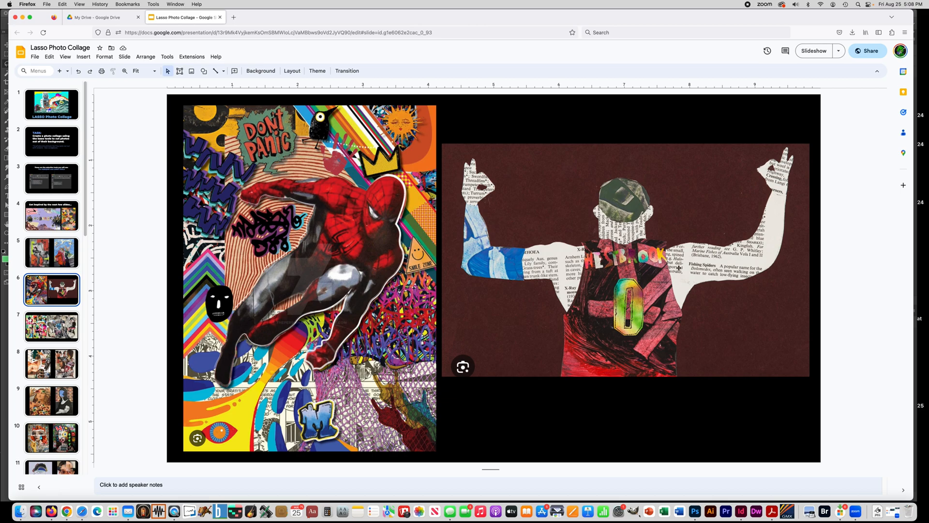
{"action": "mouse_move", "coordinate": [310, 299]}
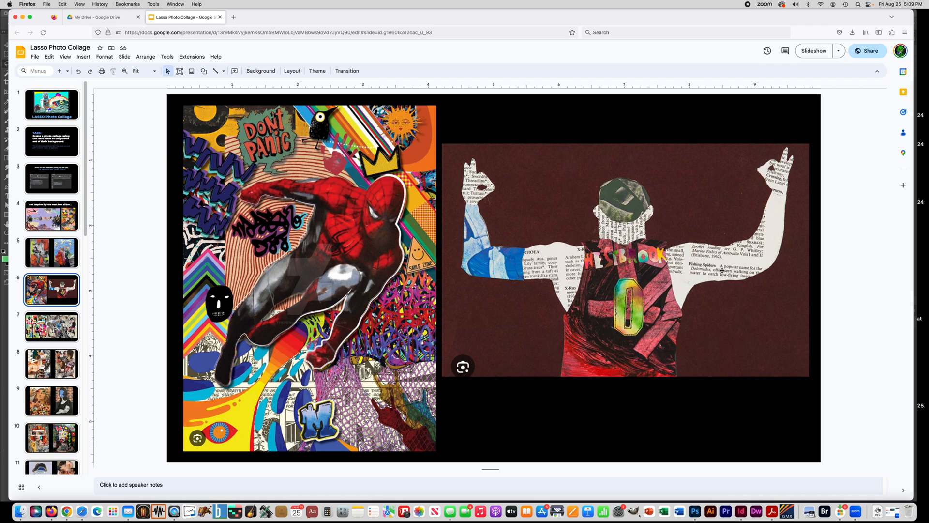
{"action": "left_click", "coordinate": [53, 327]}
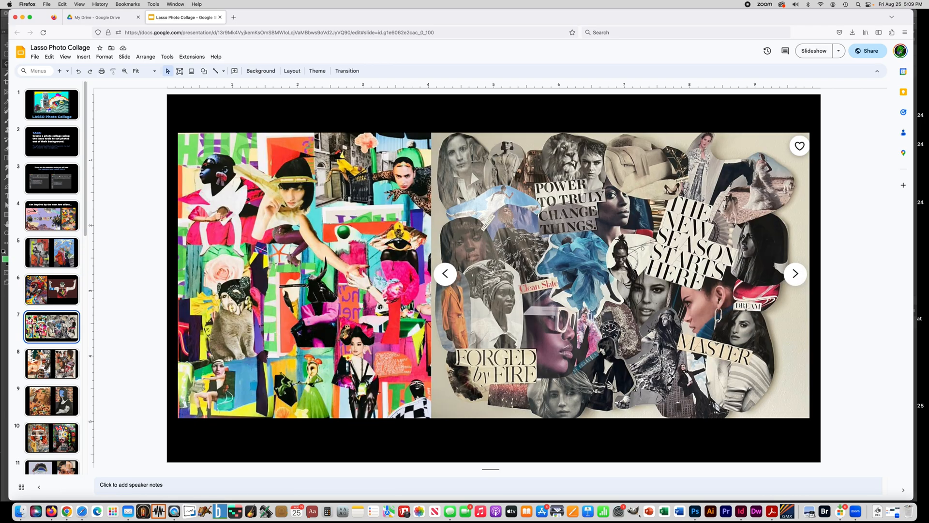
Continue through the eye, face, cat and dog collage slides.
{"action": "left_click", "coordinate": [50, 401]}
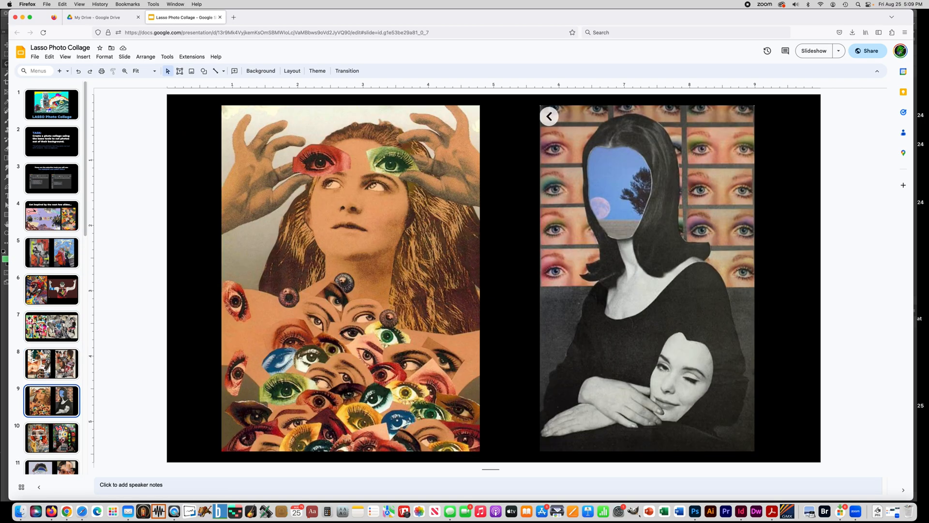
{"action": "left_click", "coordinate": [50, 437]}
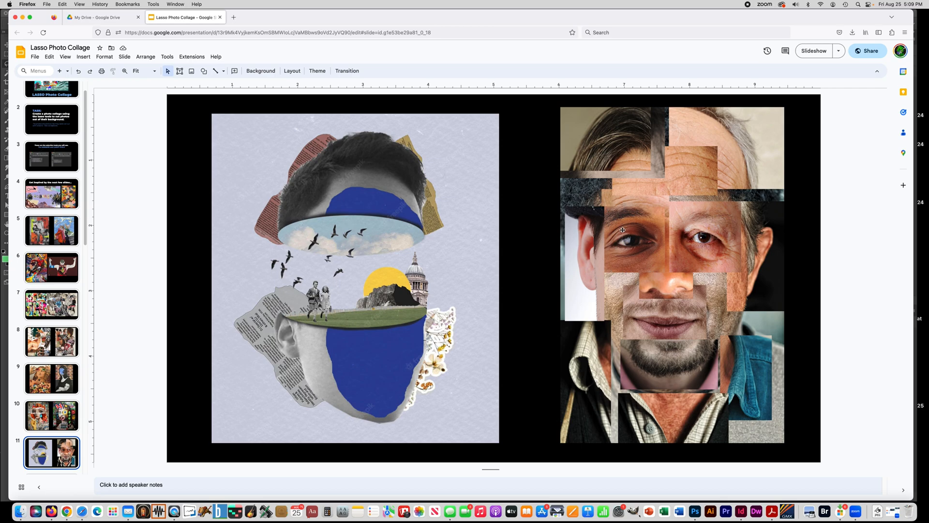
{"action": "mouse_move", "coordinate": [572, 151]}
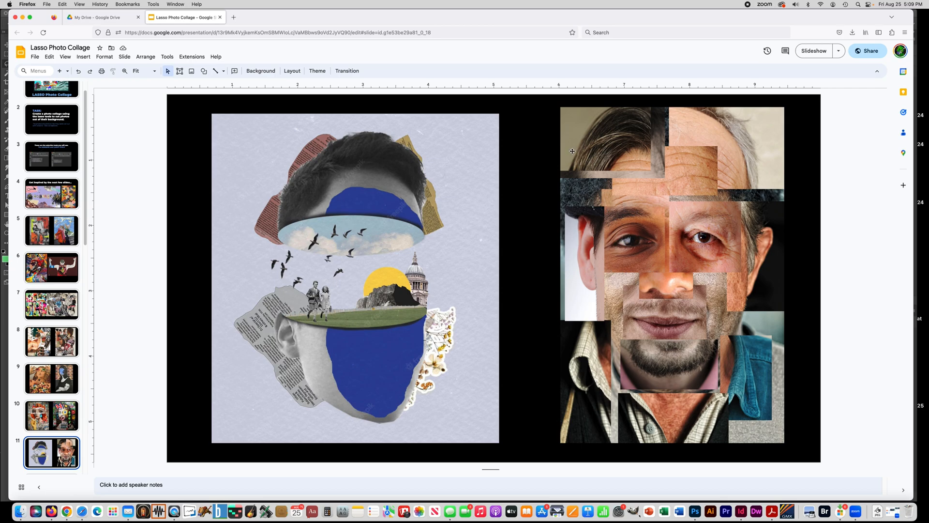
{"action": "mouse_move", "coordinate": [678, 276]}
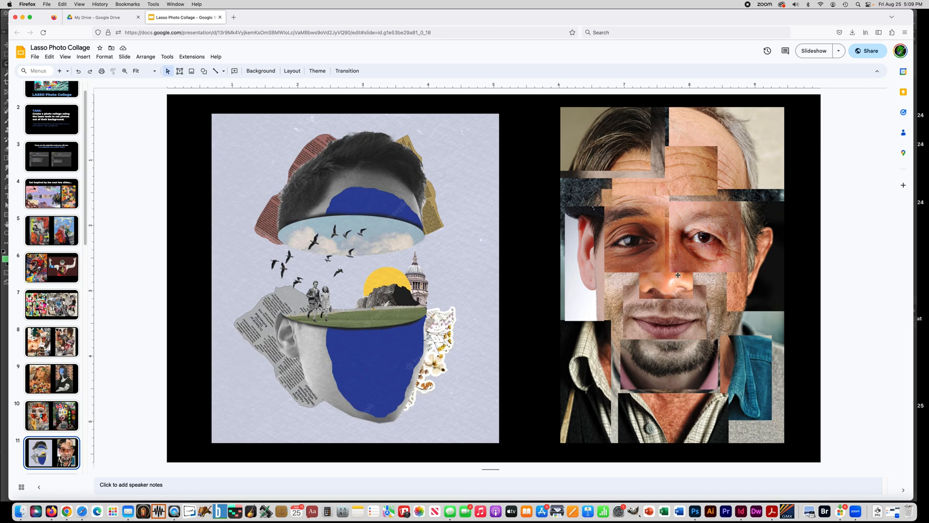
{"action": "mouse_move", "coordinate": [629, 302]}
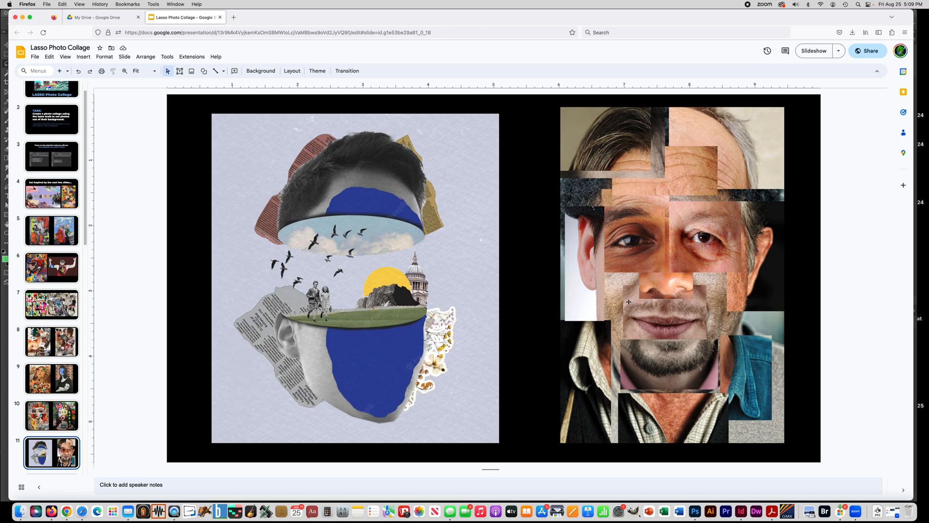
{"action": "left_click", "coordinate": [50, 453]}
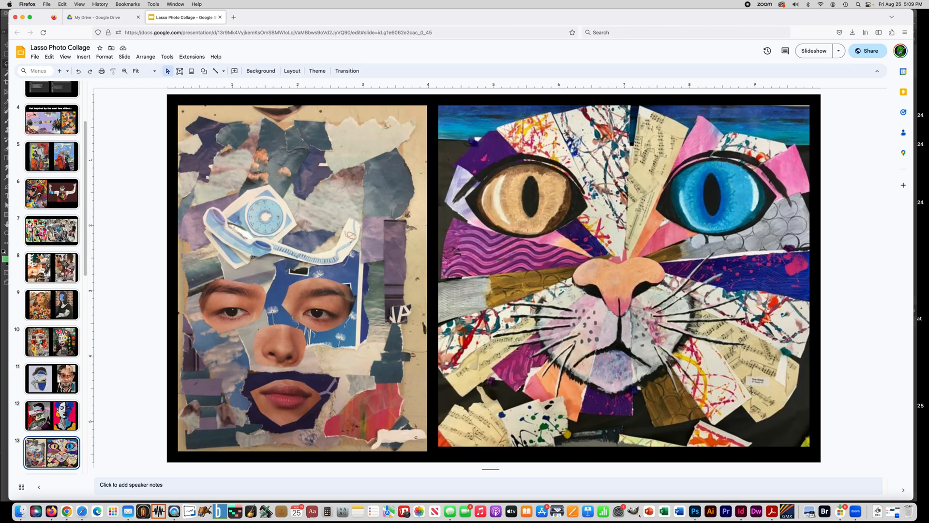
{"action": "left_click", "coordinate": [50, 449]}
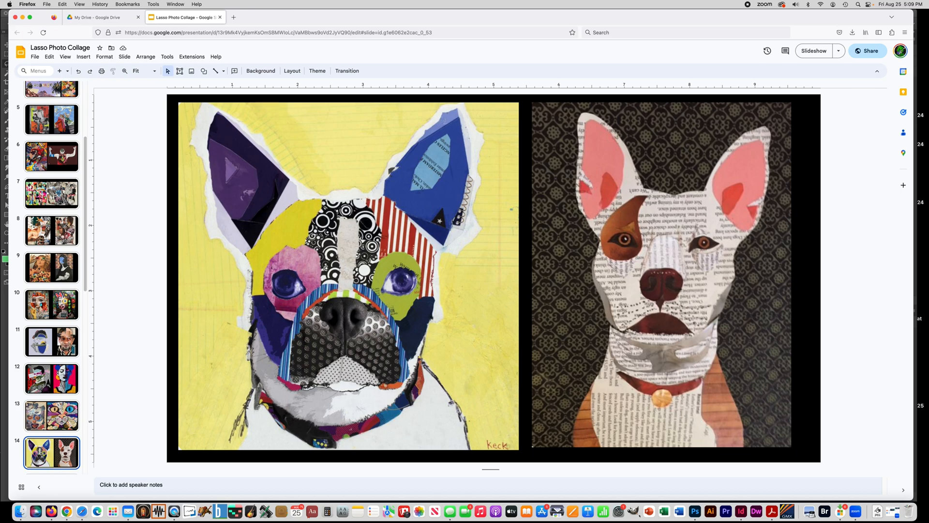
{"action": "mouse_move", "coordinate": [314, 199]}
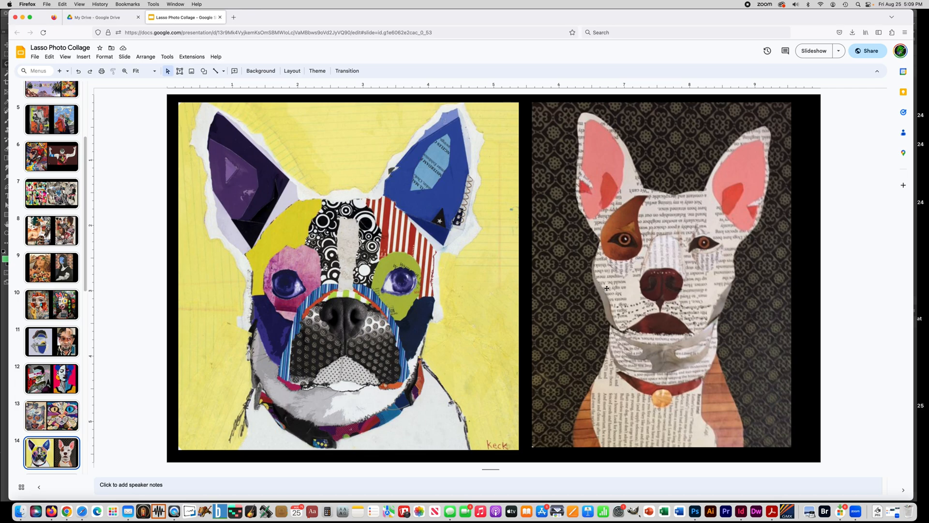
{"action": "mouse_move", "coordinate": [651, 287]}
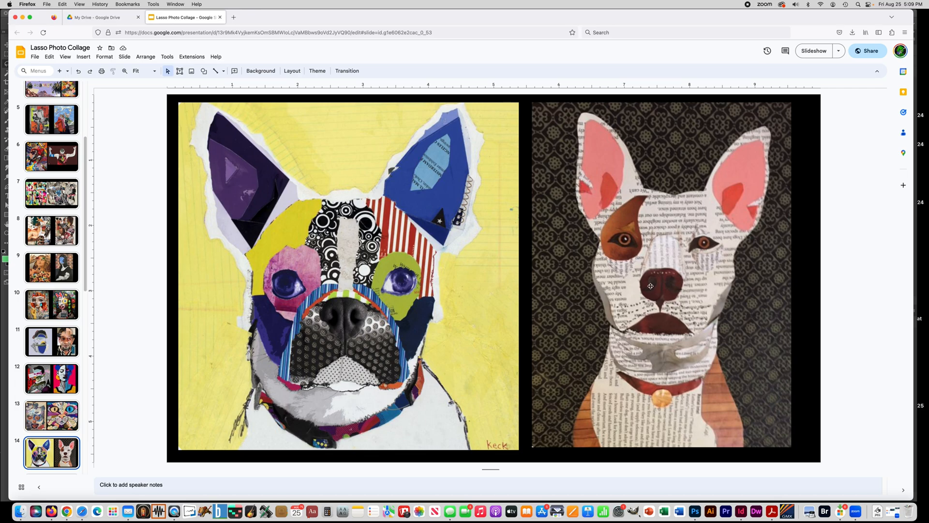
{"action": "mouse_move", "coordinate": [653, 271]}
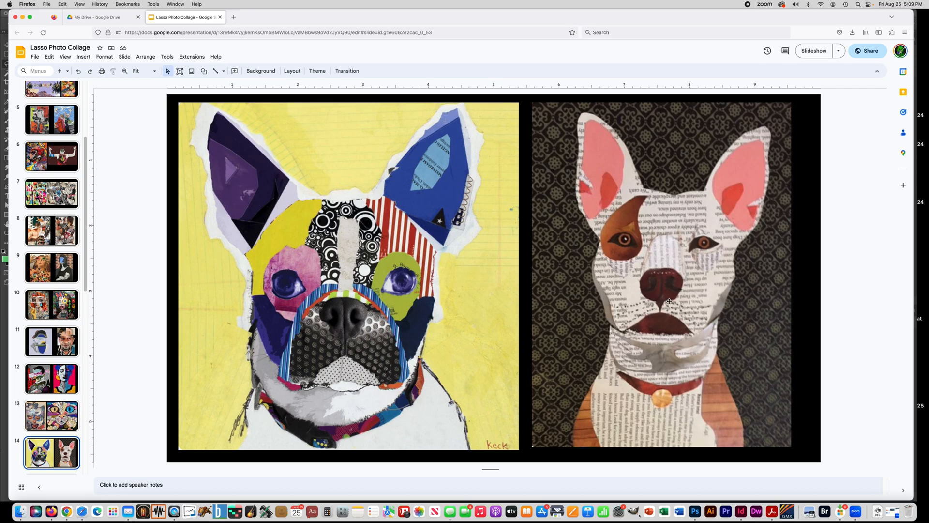
{"action": "mouse_move", "coordinate": [614, 238]}
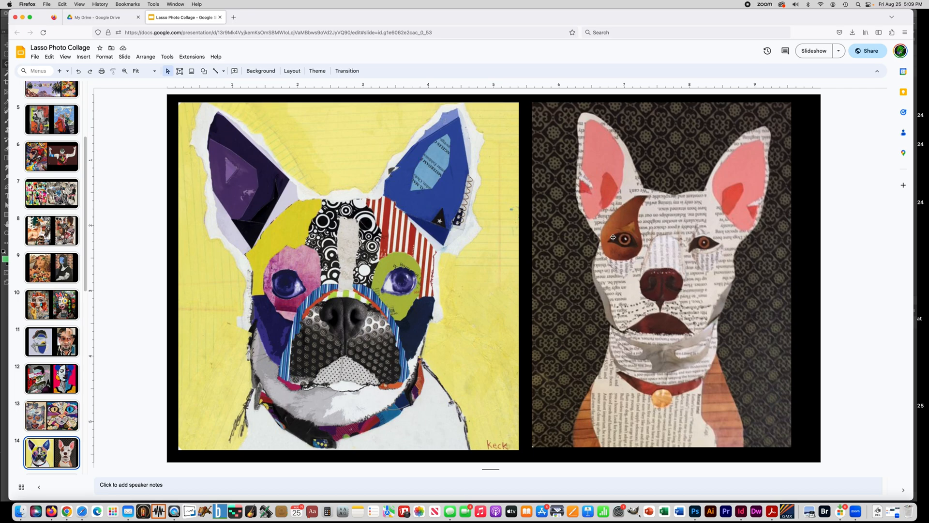
{"action": "mouse_move", "coordinate": [629, 221]}
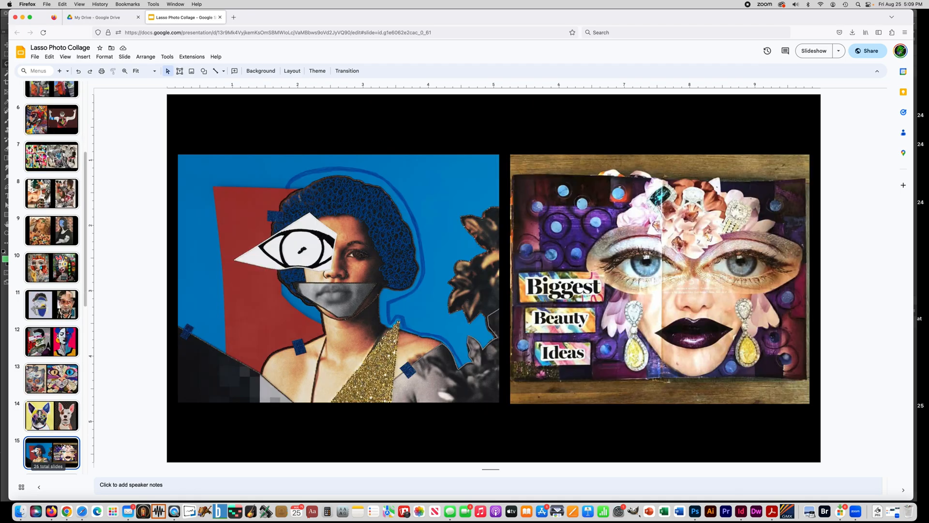
{"action": "mouse_move", "coordinate": [197, 239]}
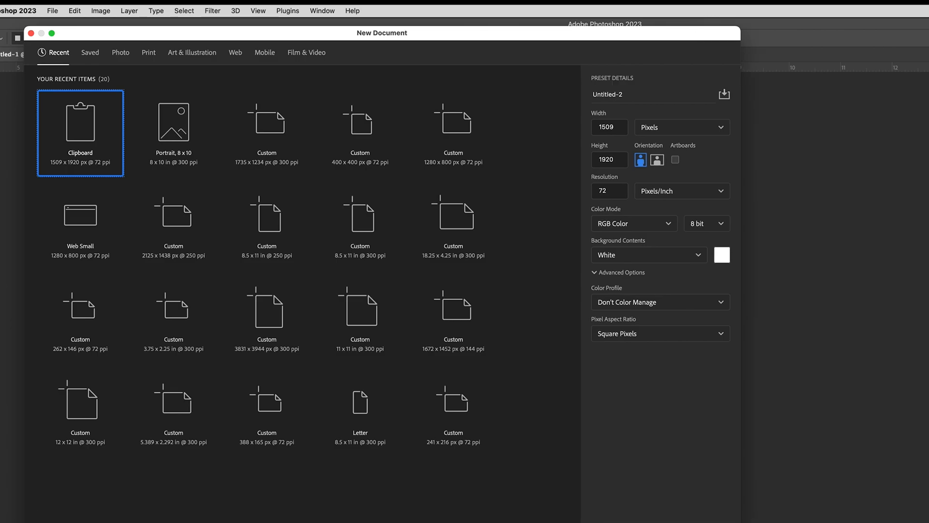
{"action": "mouse_move", "coordinate": [405, 160]}
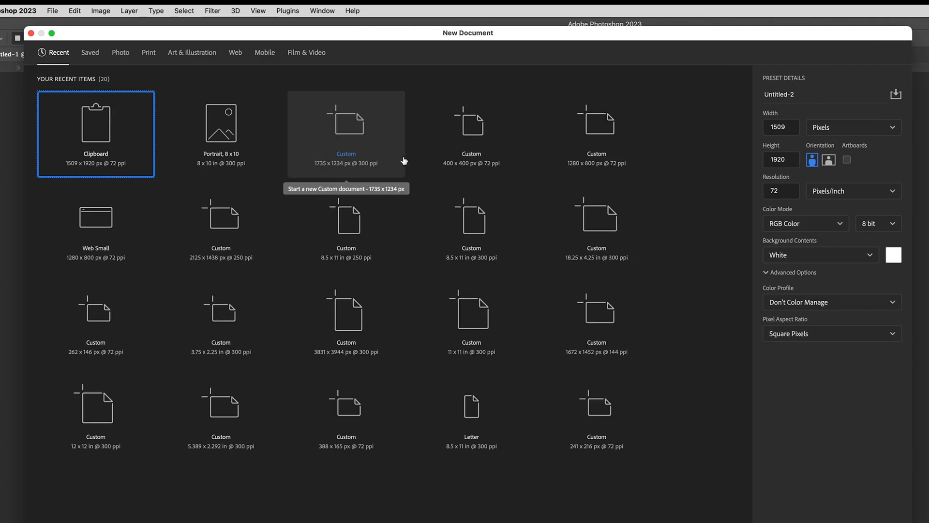
Create a new blank document from the Photo presets using Portrait 8 x 10 at 300 ppi.
{"action": "left_click", "coordinate": [54, 10]}
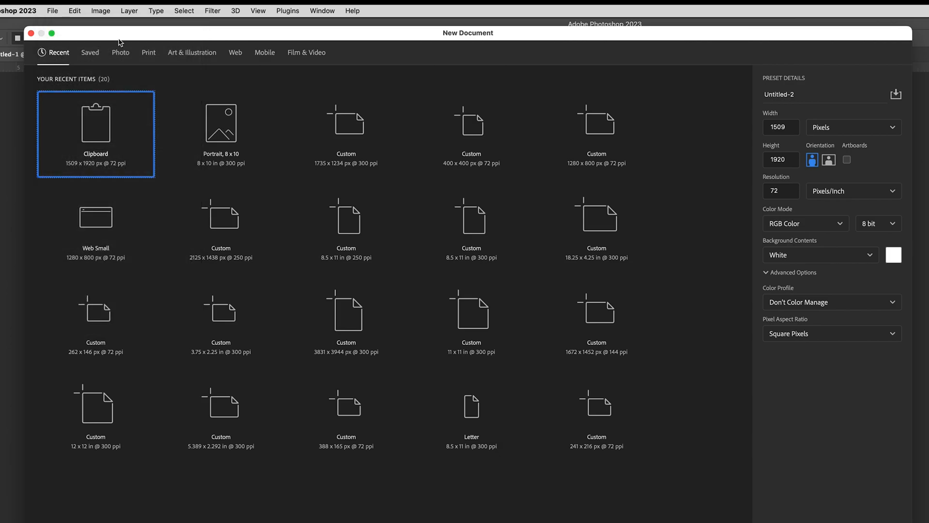
{"action": "left_click", "coordinate": [120, 52]}
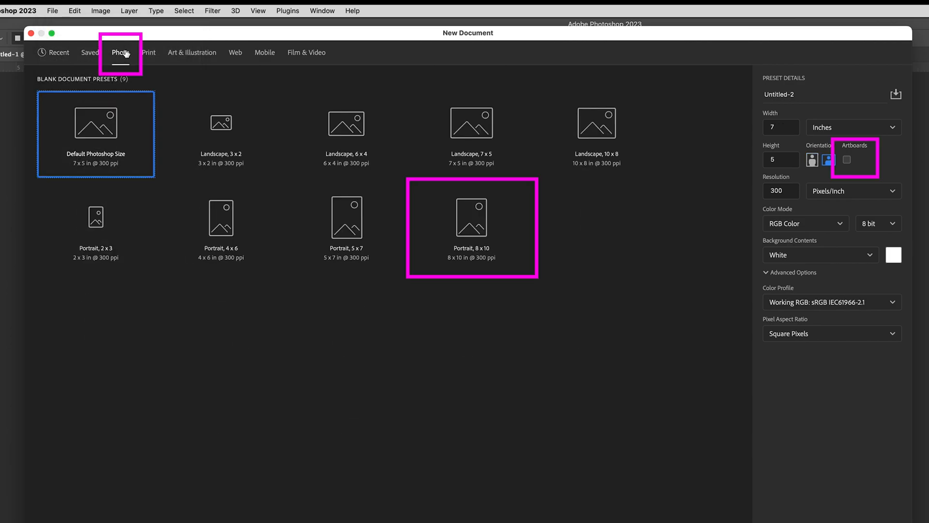
{"action": "mouse_move", "coordinate": [552, 284]}
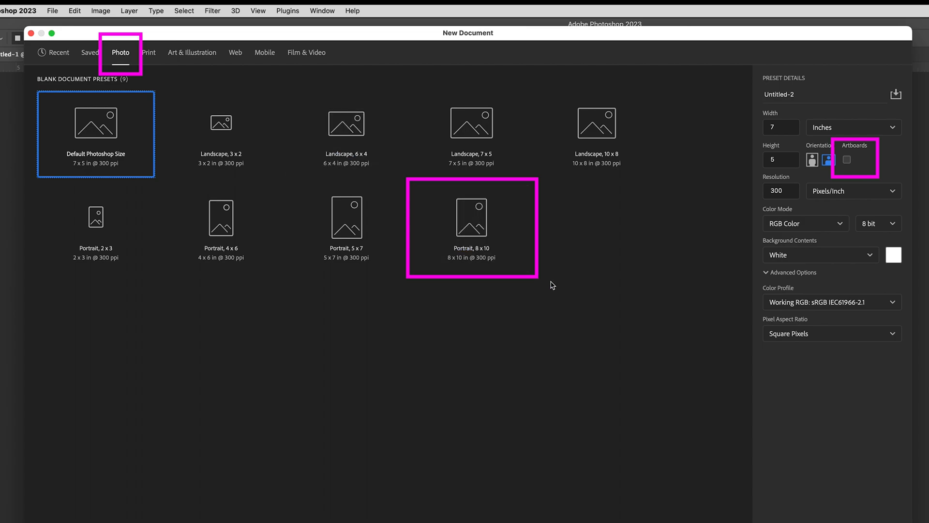
{"action": "left_click", "coordinate": [472, 223]}
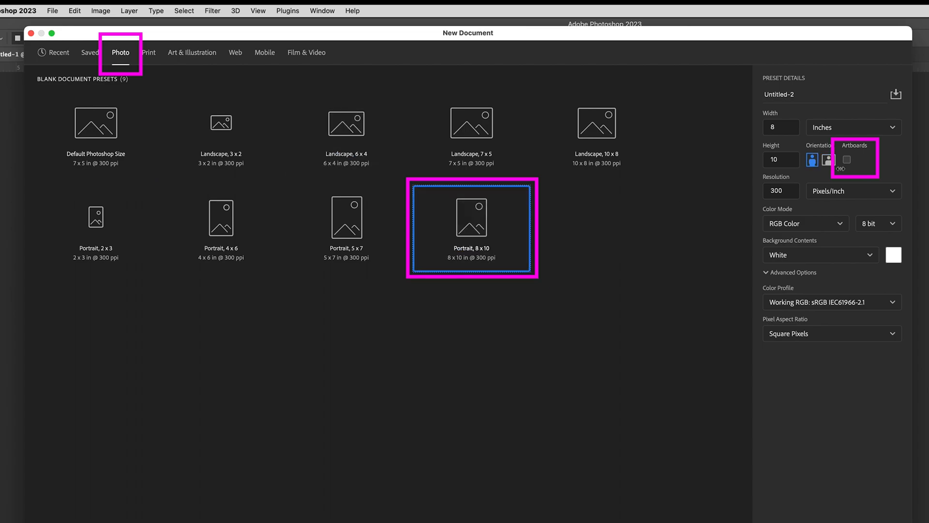
{"action": "mouse_move", "coordinate": [857, 149]}
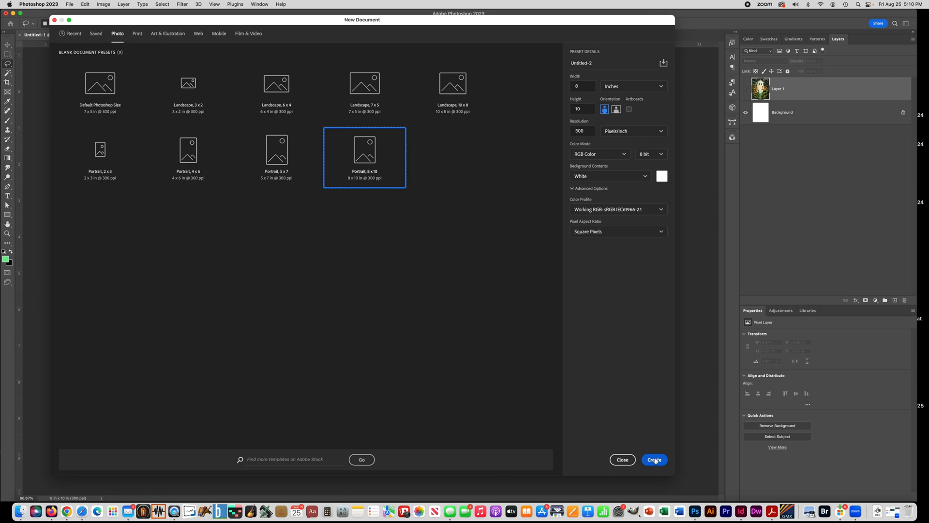
{"action": "left_click", "coordinate": [654, 459]}
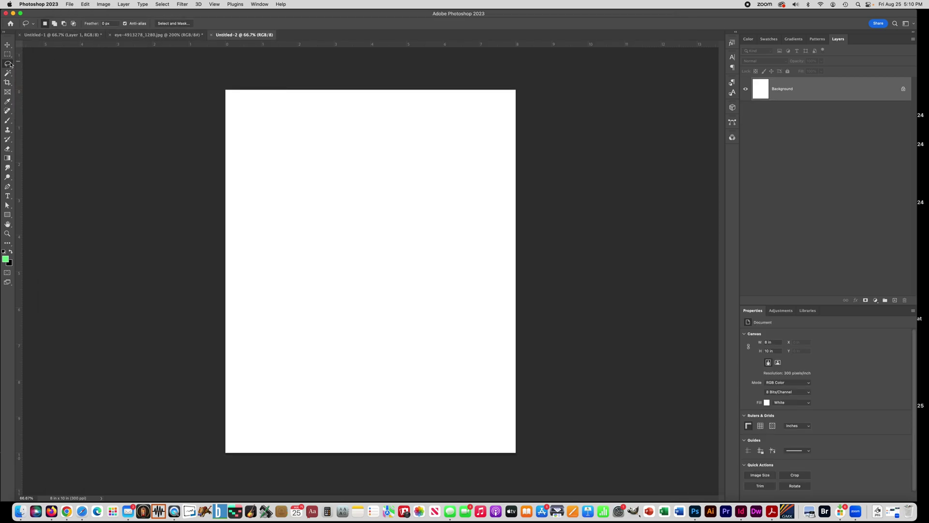
{"action": "left_click", "coordinate": [7, 48]}
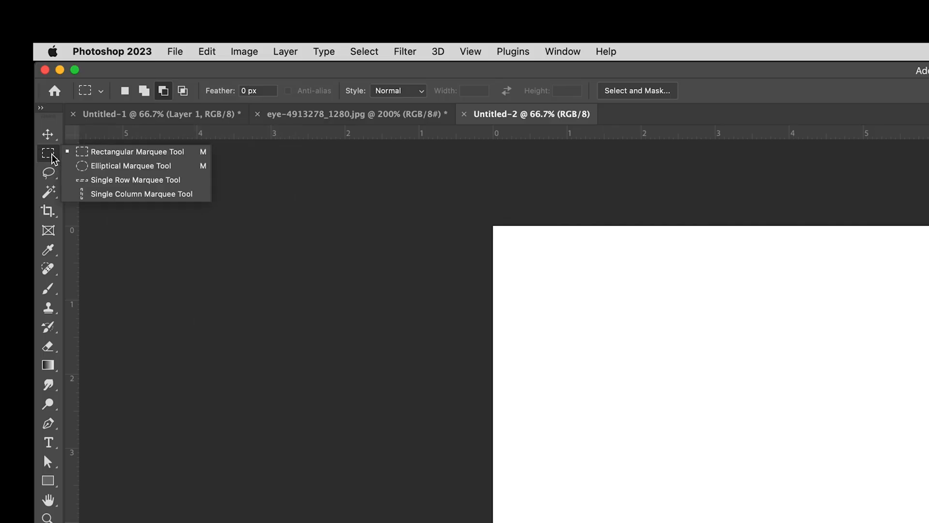
{"action": "mouse_move", "coordinate": [106, 159]}
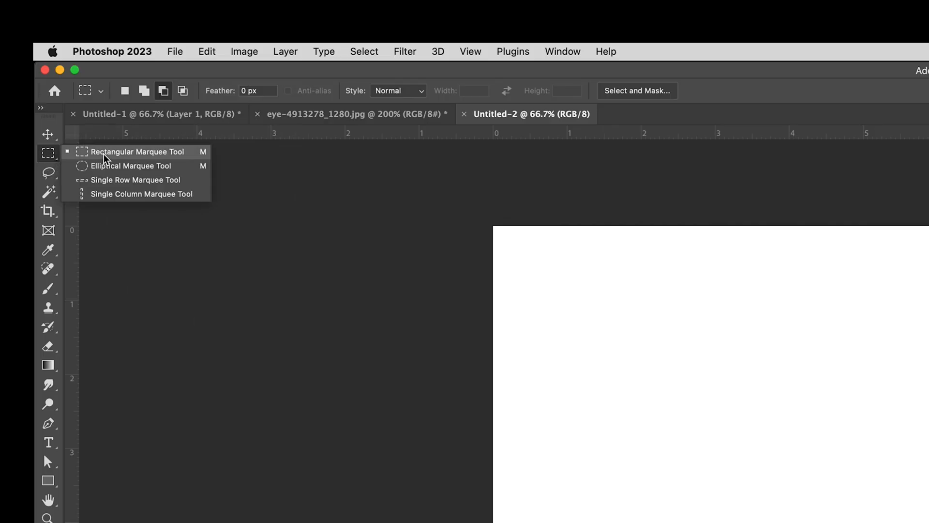
{"action": "mouse_move", "coordinate": [116, 169]}
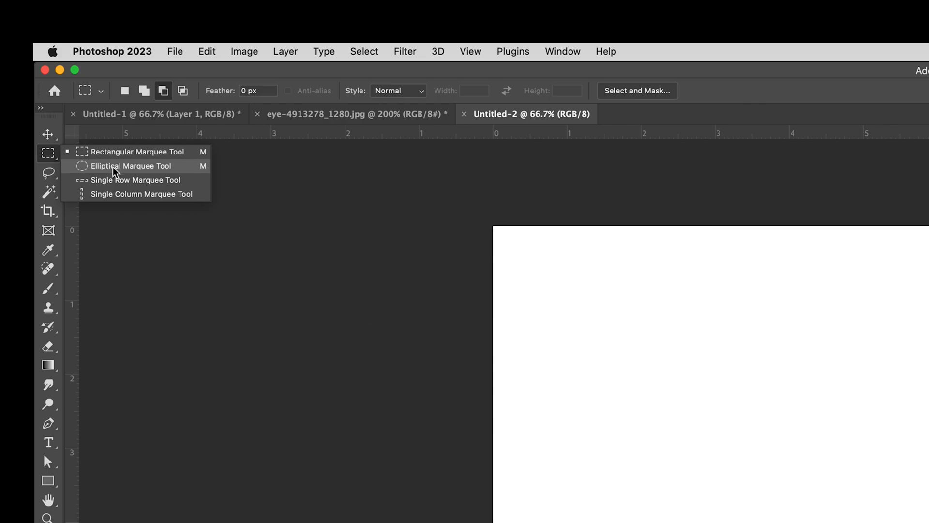
{"action": "mouse_move", "coordinate": [87, 152]}
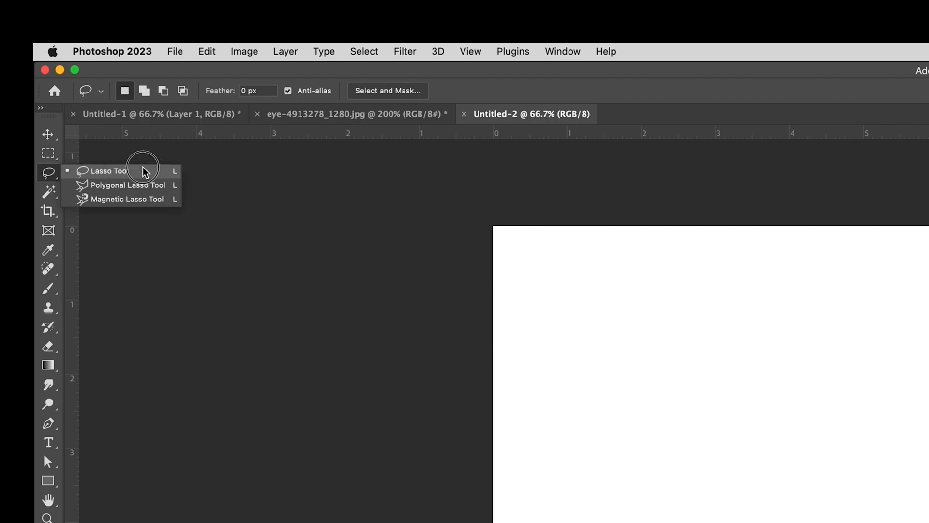
{"action": "mouse_move", "coordinate": [142, 185]}
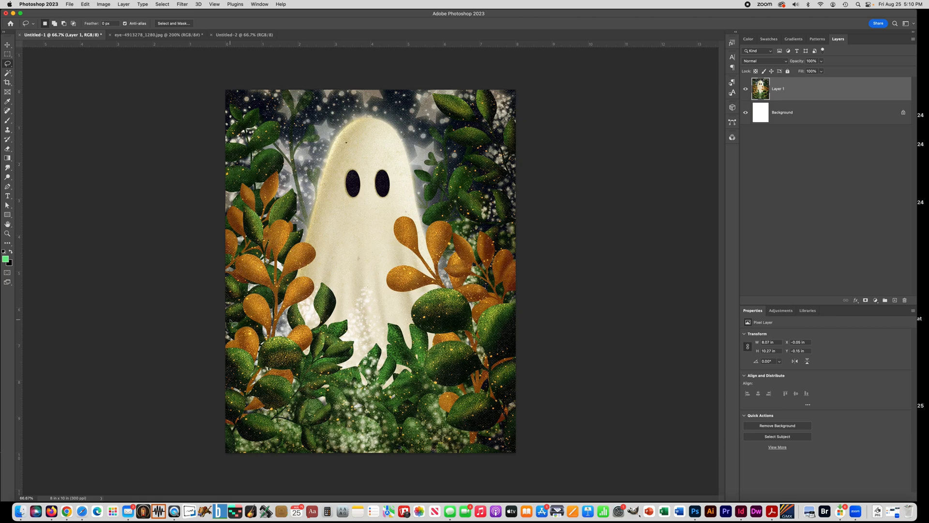
{"action": "mouse_move", "coordinate": [367, 167]}
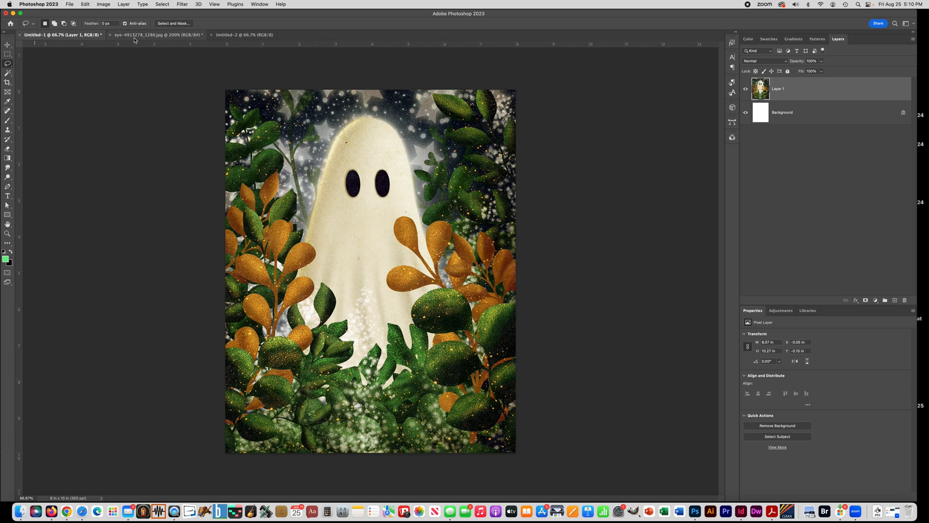
Lasso a freehand selection around the eye in the eye photo.
{"action": "left_click", "coordinate": [141, 35]}
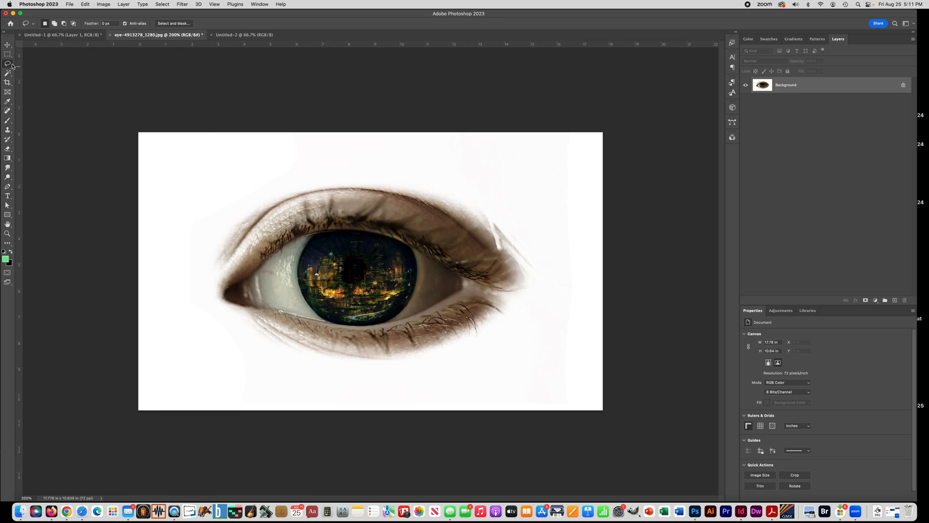
{"action": "mouse_move", "coordinate": [10, 66]}
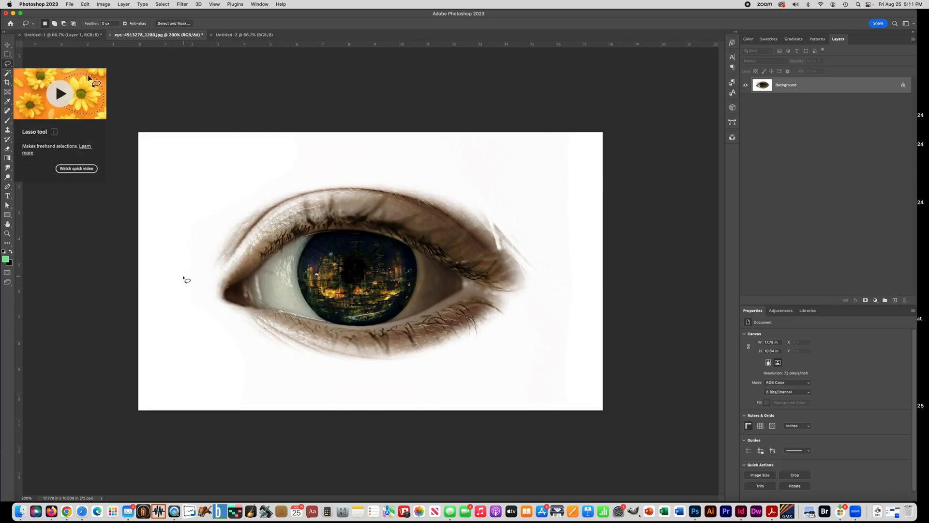
{"action": "left_click_drag", "start_coordinate": [184, 278], "coordinate": [464, 182]}
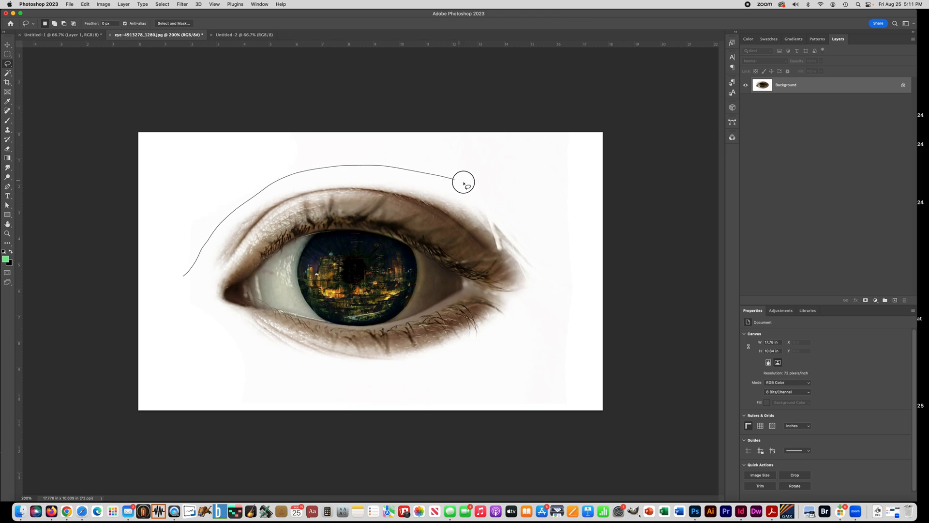
{"action": "left_click_drag", "start_coordinate": [464, 181], "coordinate": [407, 360]}
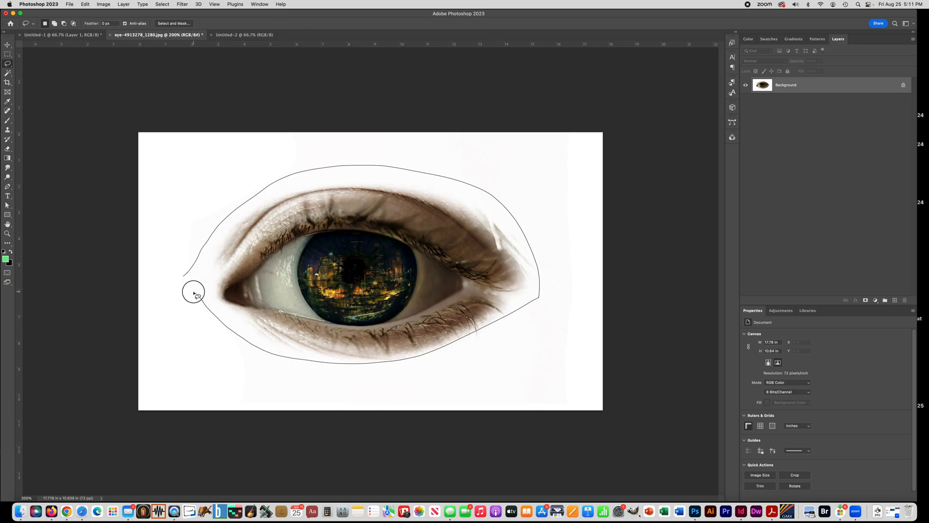
{"action": "left_click", "coordinate": [193, 295]}
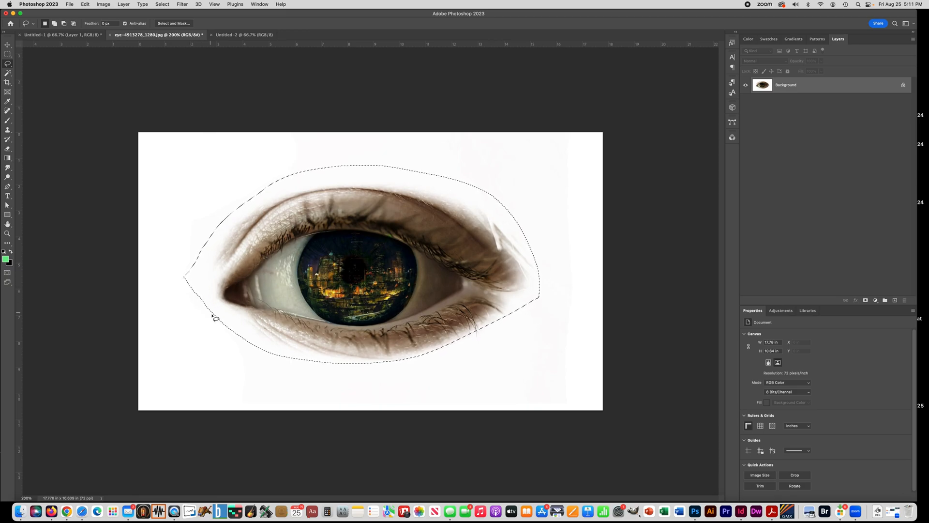
{"action": "mouse_move", "coordinate": [278, 188]}
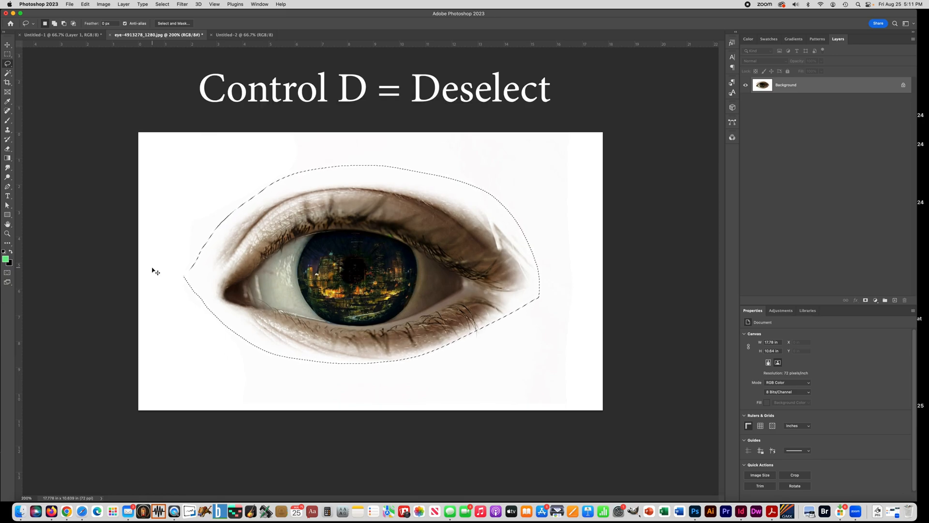
Discard that selection and redraw the lasso around both eyelids.
{"action": "key", "text": "cmd+d"}
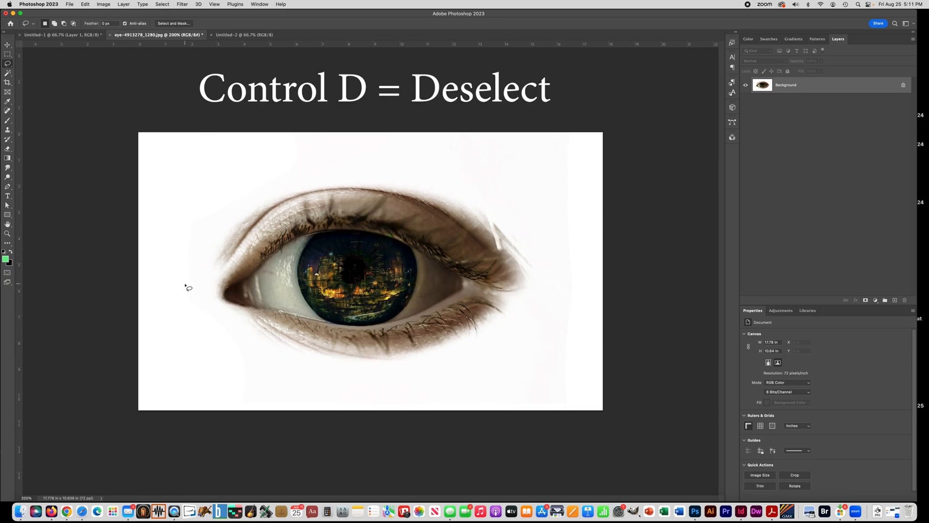
{"action": "left_click_drag", "start_coordinate": [190, 284], "coordinate": [480, 220]}
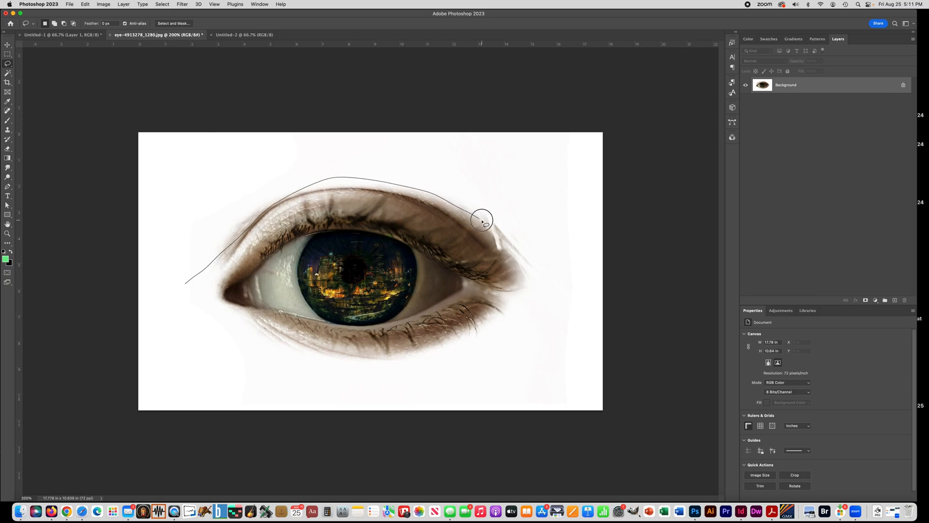
{"action": "left_click_drag", "start_coordinate": [482, 221], "coordinate": [213, 313]}
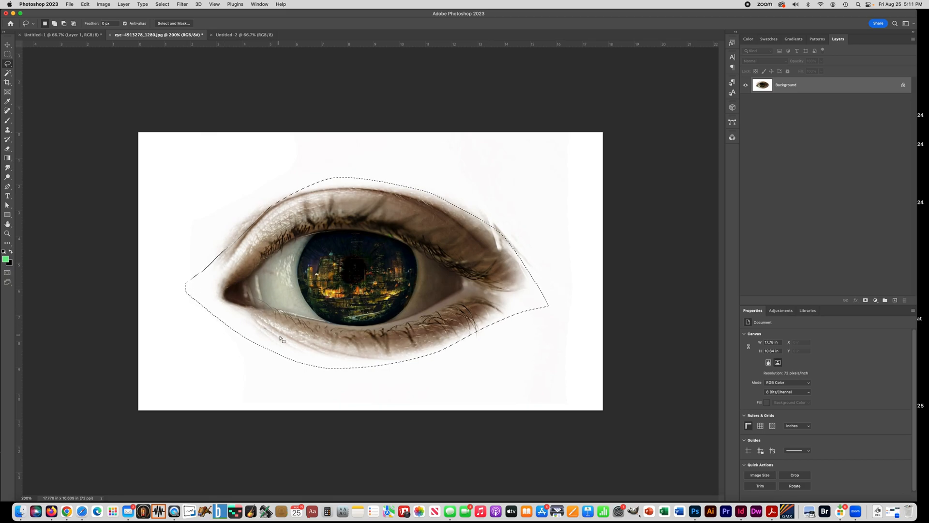
{"action": "mouse_move", "coordinate": [146, 277]}
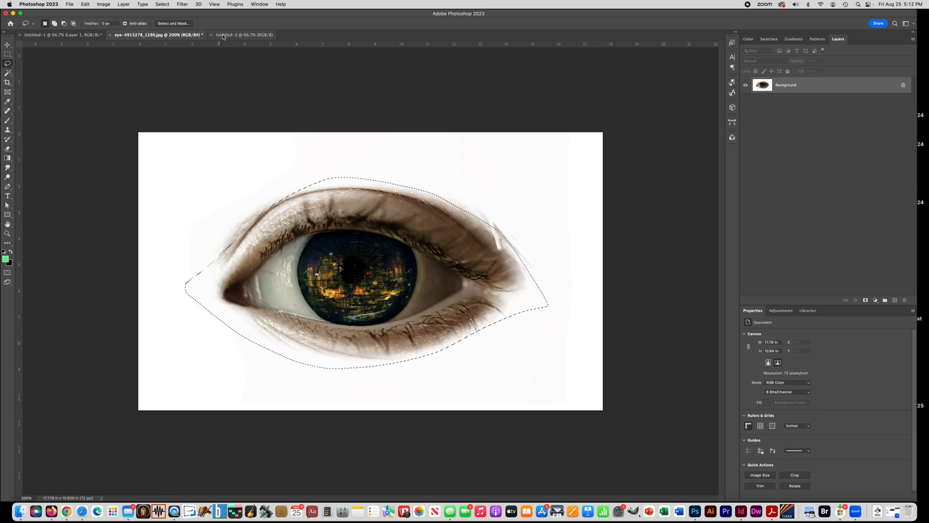
Move and enlarge the pasted eye layer so it covers both of the ghost's dark eyes, then commit.
{"action": "left_click", "coordinate": [46, 34]}
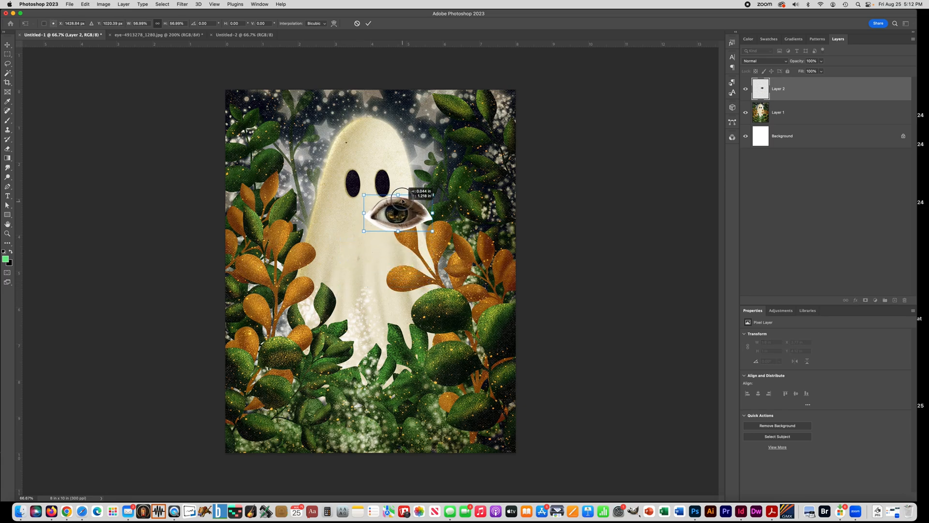
{"action": "left_click_drag", "start_coordinate": [398, 215], "coordinate": [392, 183]}
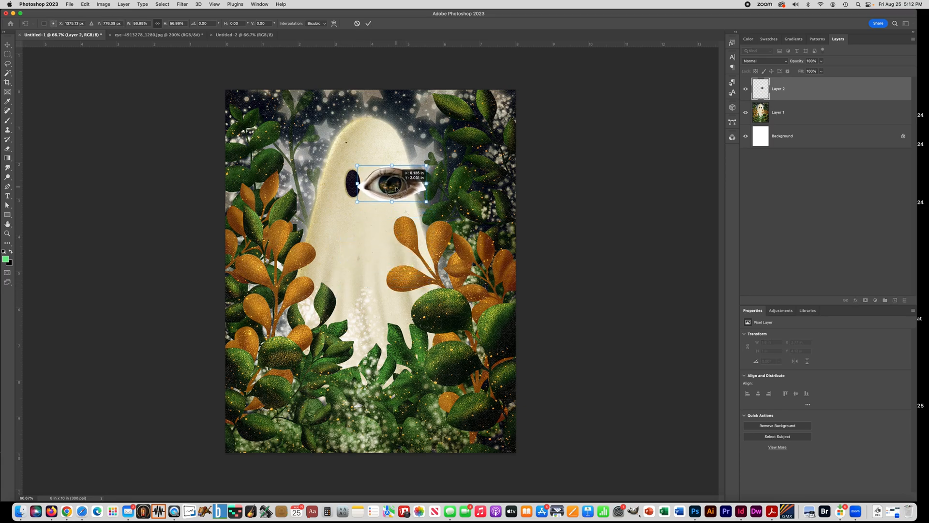
{"action": "left_click_drag", "start_coordinate": [391, 184], "coordinate": [366, 182]}
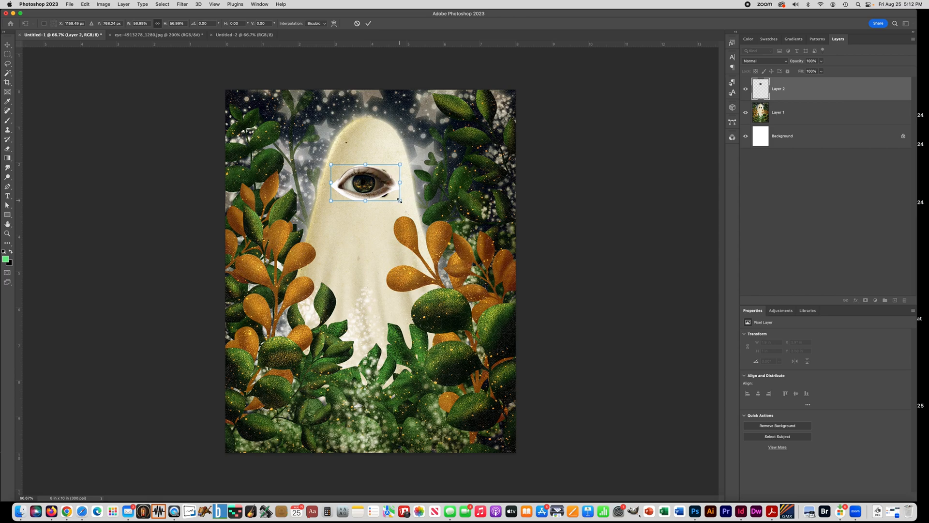
{"action": "left_click_drag", "start_coordinate": [400, 200], "coordinate": [410, 204]}
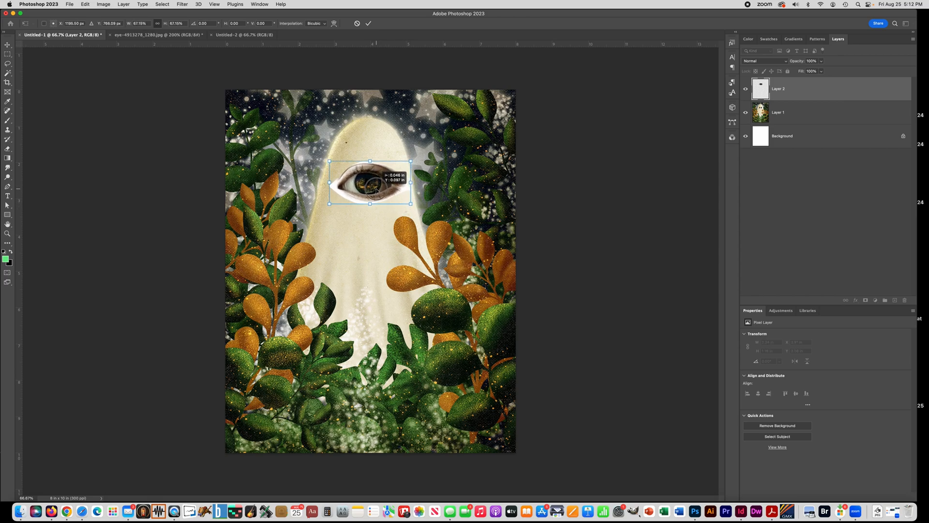
{"action": "left_click", "coordinate": [371, 23]}
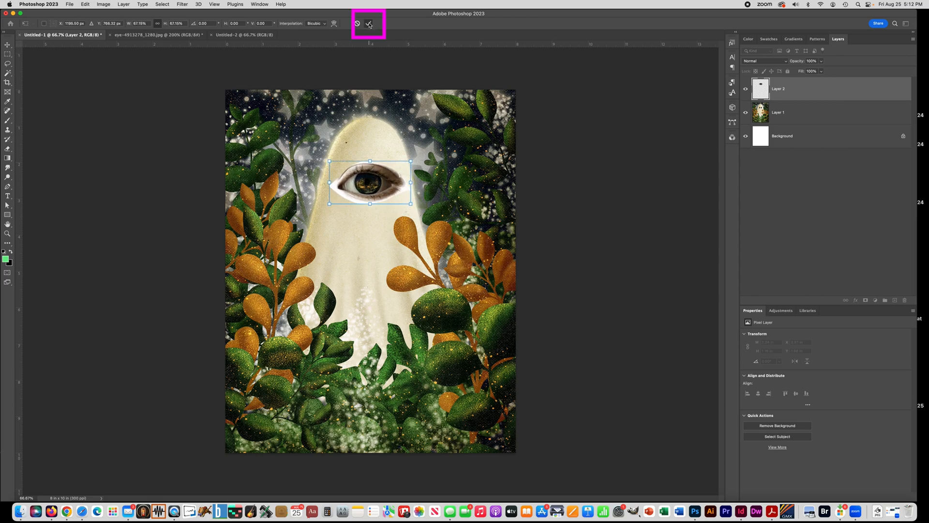
{"action": "left_click", "coordinate": [145, 35]}
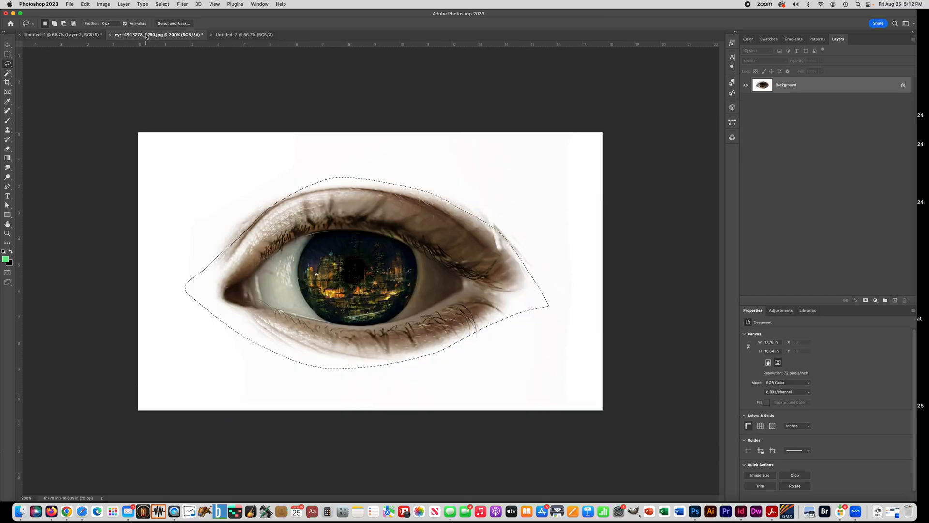
{"action": "mouse_move", "coordinate": [8, 66]}
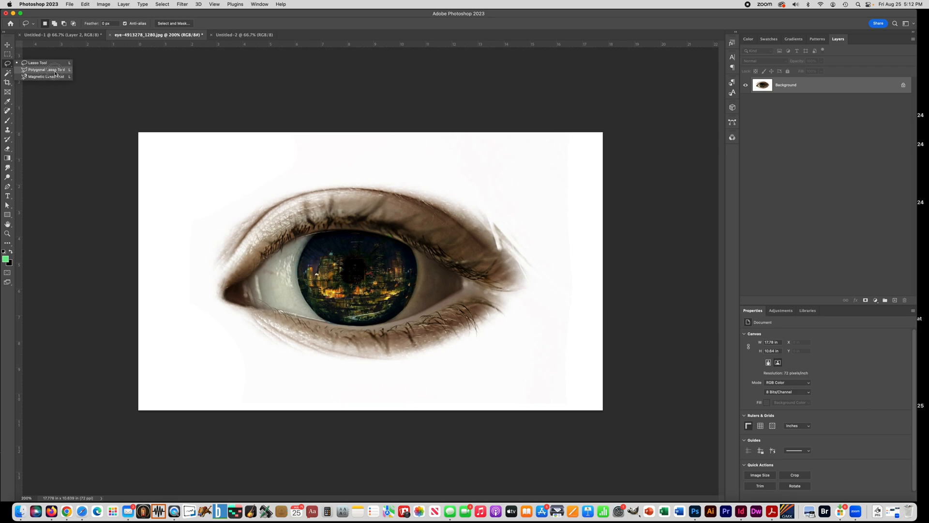
Trace a Polygonal Lasso outline point by point most of the way around the eye.
{"action": "left_click", "coordinate": [41, 69]}
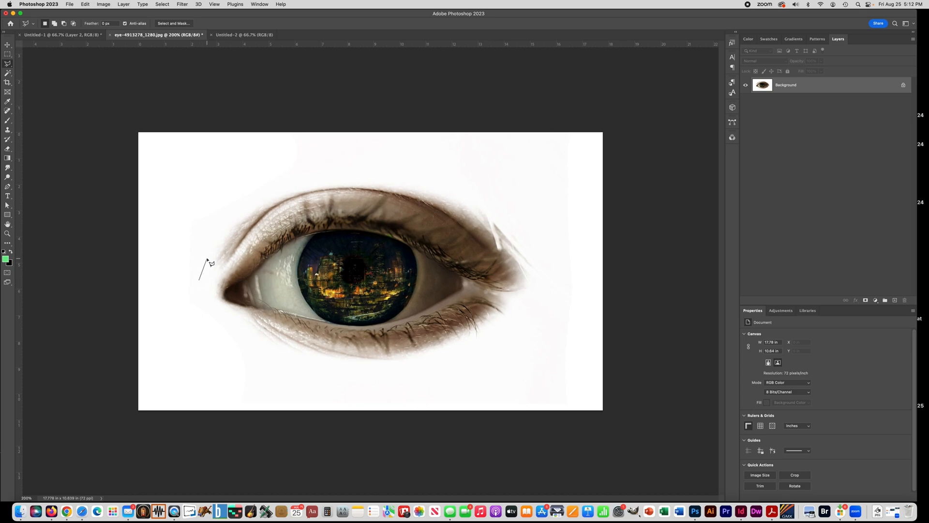
{"action": "left_click_drag", "start_coordinate": [202, 278], "coordinate": [252, 206]}
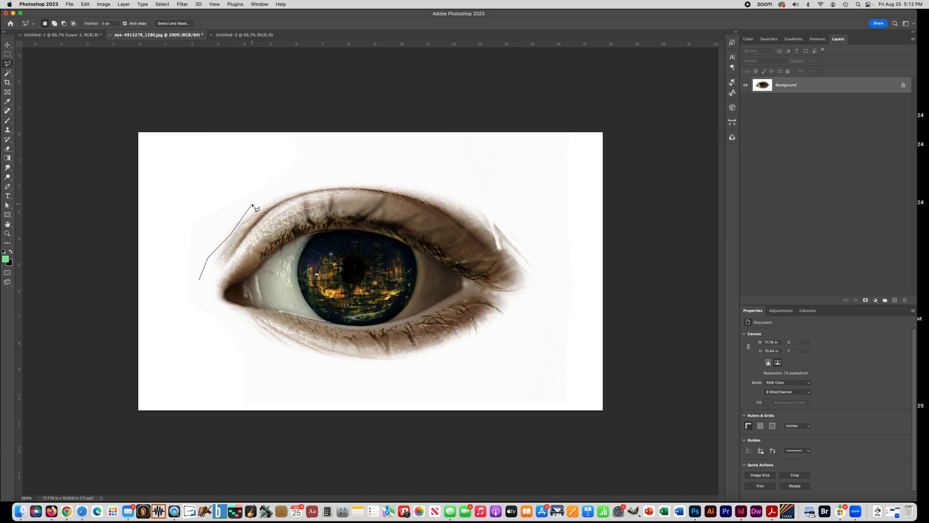
{"action": "left_click", "coordinate": [361, 198]}
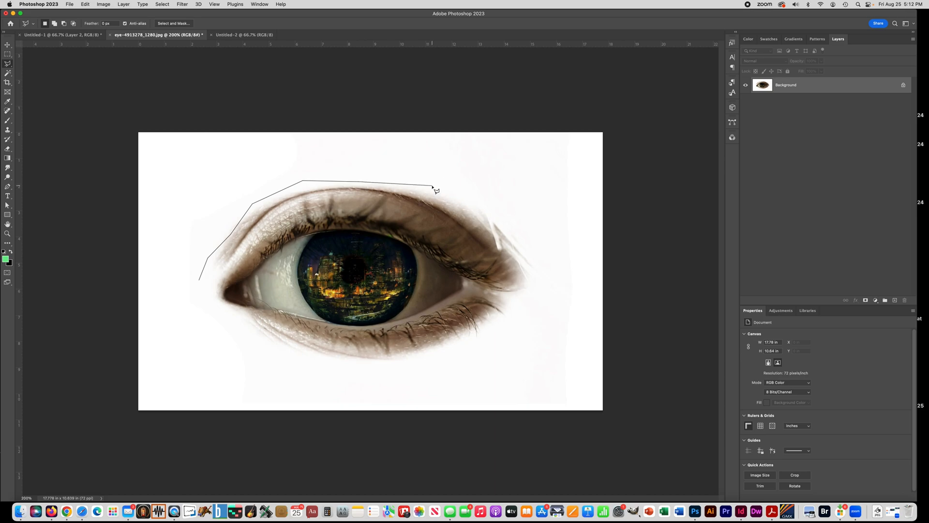
{"action": "left_click", "coordinate": [515, 238]}
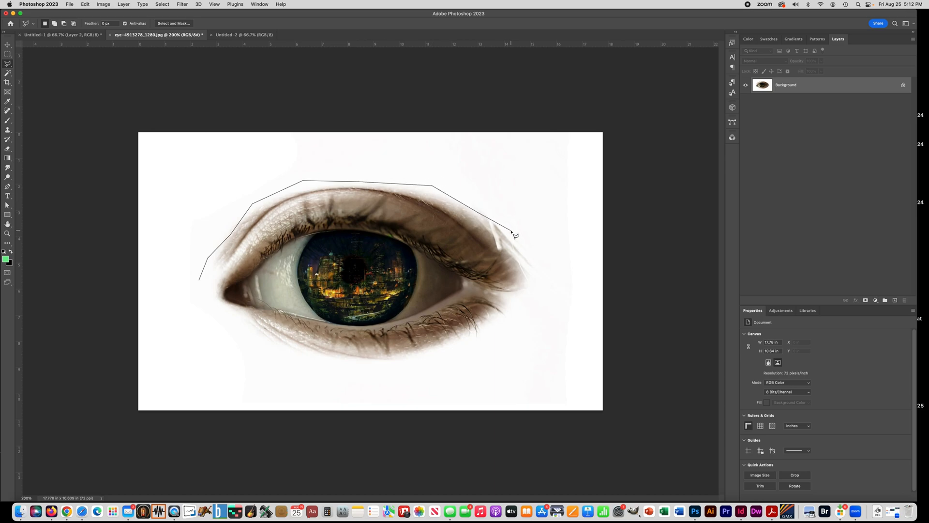
{"action": "left_click", "coordinate": [460, 348]}
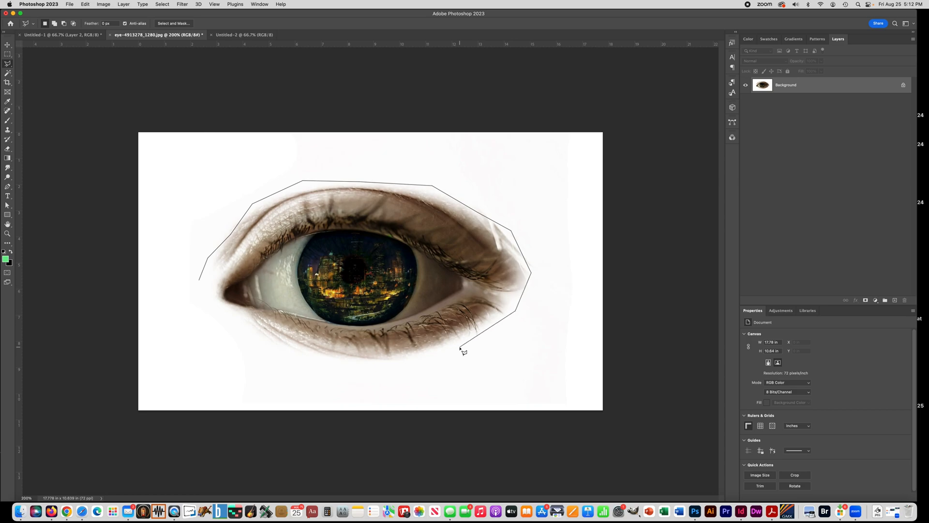
{"action": "left_click", "coordinate": [211, 309]}
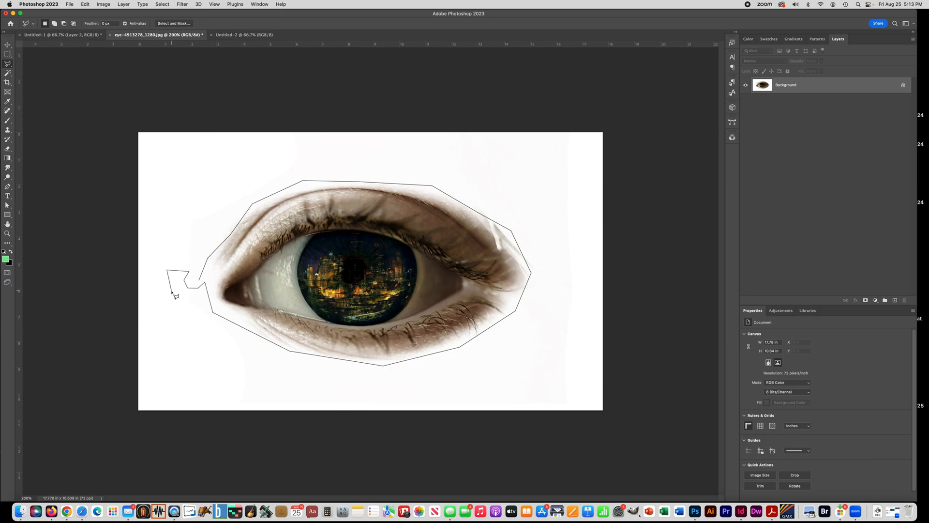
Close the polygon selection, copy the eye and paste it as a second eye layer on the ghost.
{"action": "left_click", "coordinate": [175, 316]}
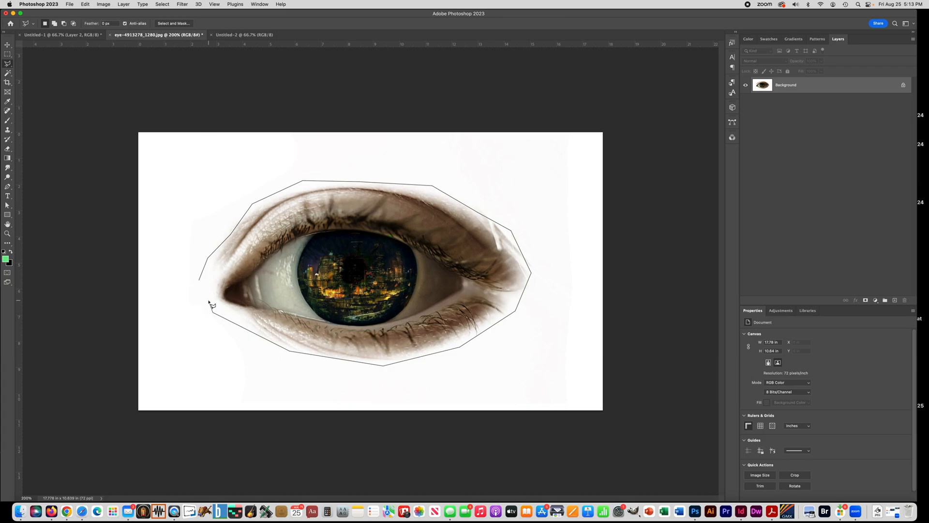
{"action": "mouse_move", "coordinate": [196, 295]}
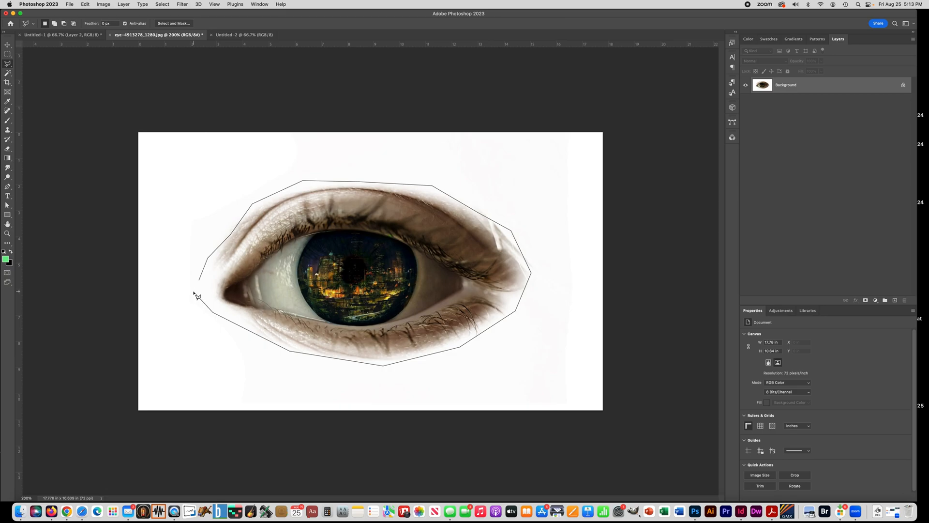
{"action": "mouse_move", "coordinate": [200, 283]}
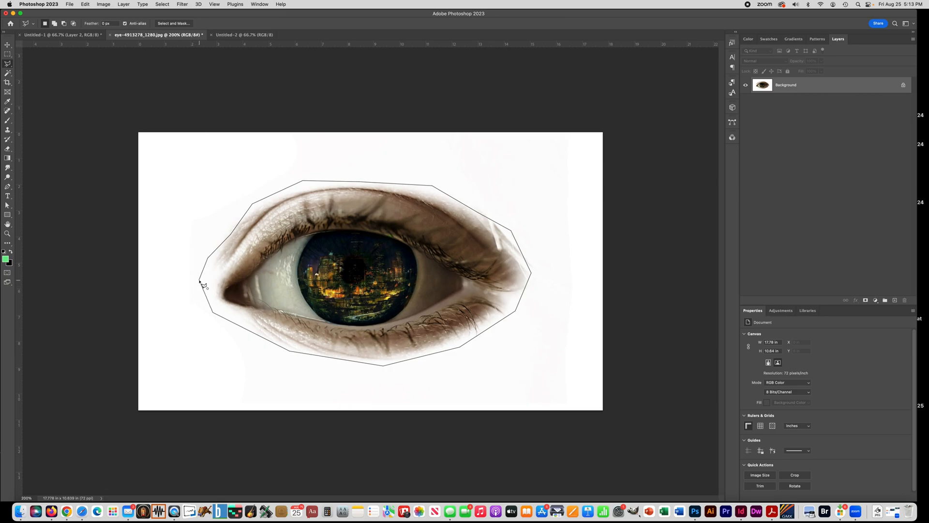
{"action": "left_click", "coordinate": [196, 282]}
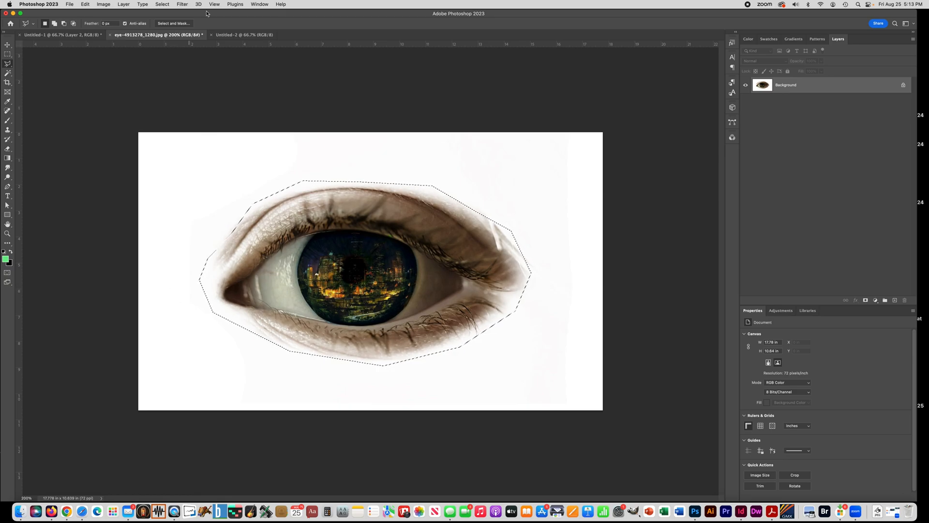
{"action": "left_click", "coordinate": [247, 35]}
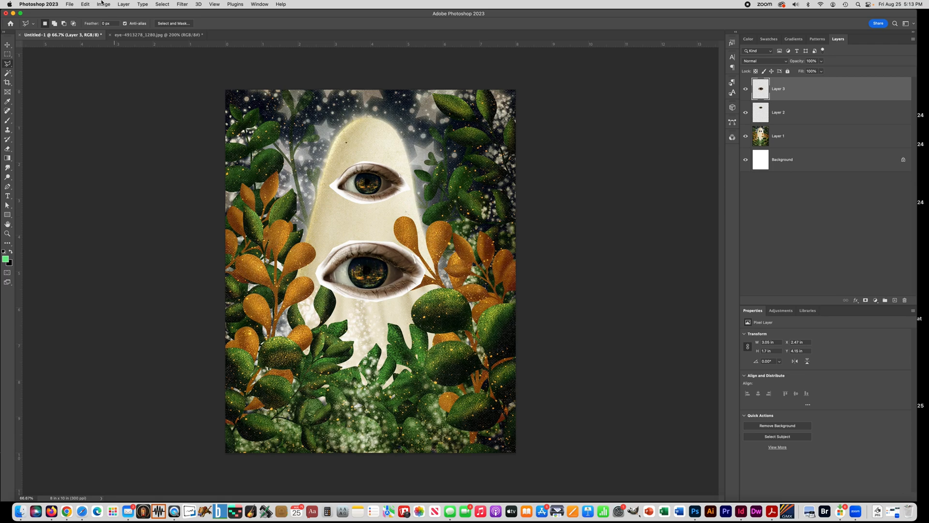
{"action": "left_click", "coordinate": [145, 35]}
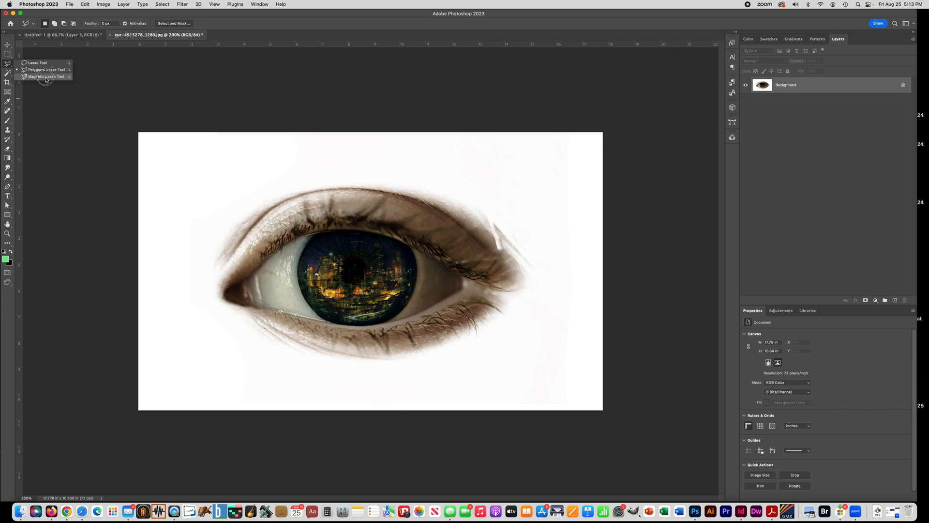
{"action": "left_click", "coordinate": [44, 77]}
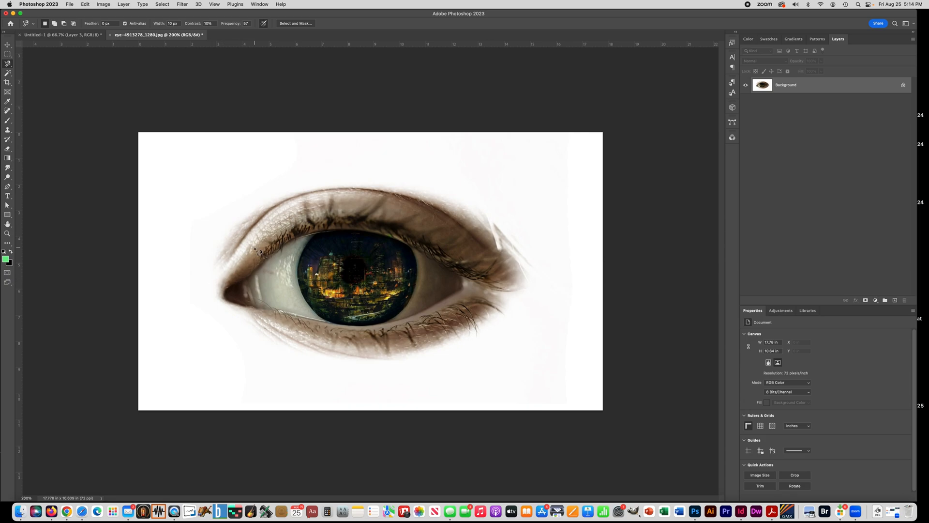
{"action": "mouse_move", "coordinate": [226, 269]}
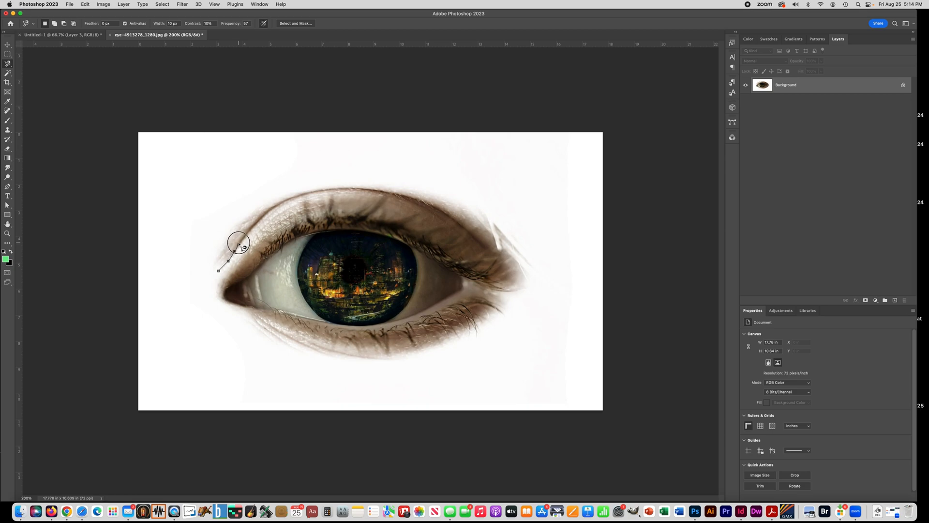
{"action": "left_click_drag", "start_coordinate": [243, 246], "coordinate": [305, 193]}
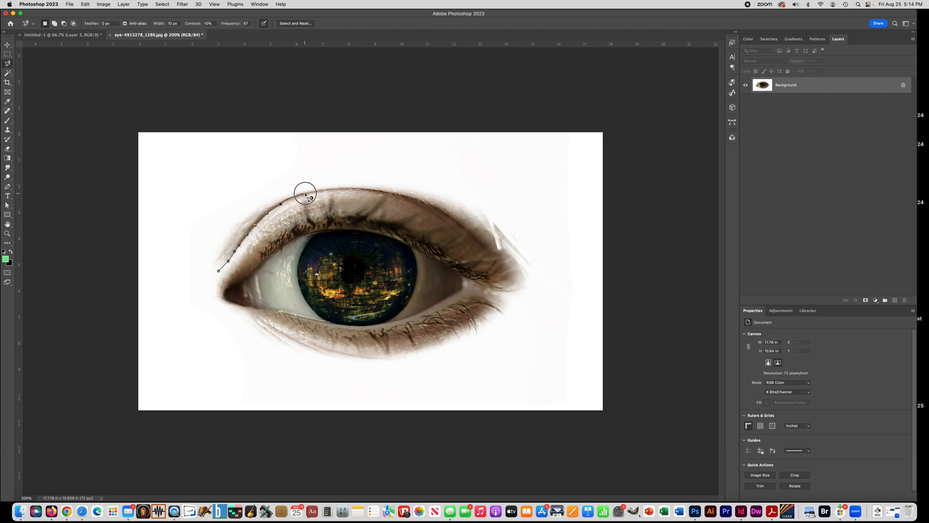
{"action": "left_click_drag", "start_coordinate": [305, 193], "coordinate": [415, 202]}
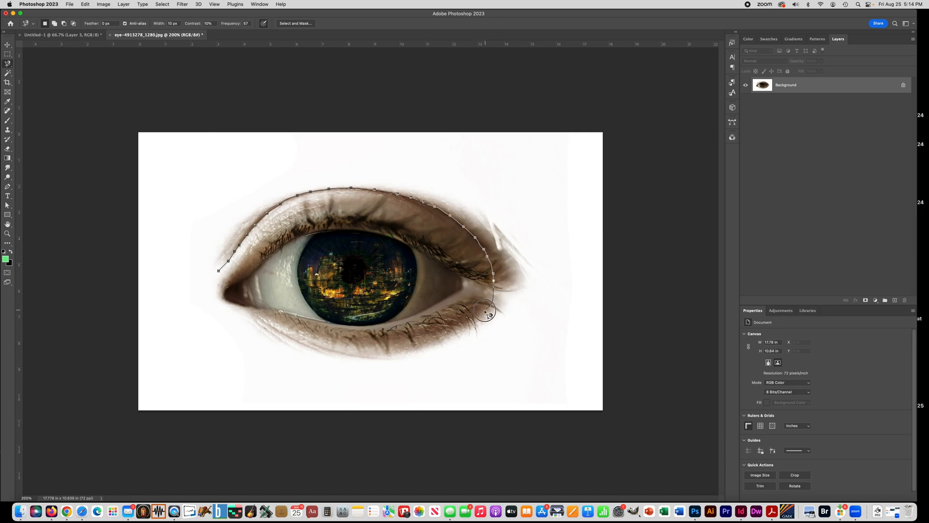
{"action": "left_click_drag", "start_coordinate": [487, 313], "coordinate": [324, 341]}
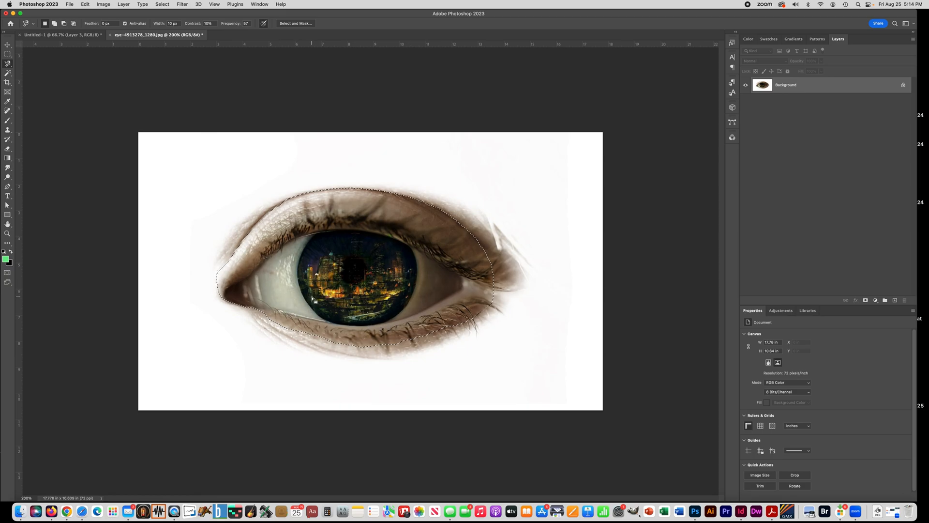
{"action": "key", "text": "Cmd+D"}
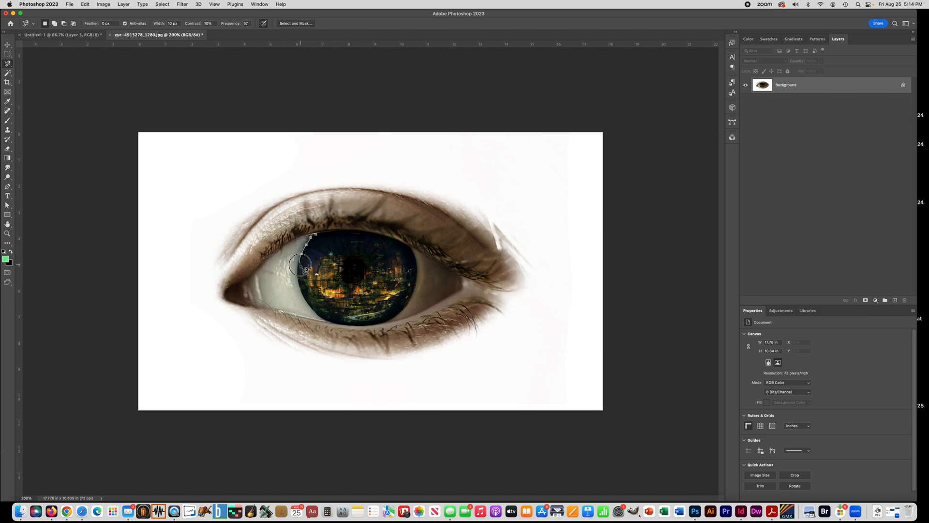
Trace an edge-snapping Magnetic Lasso selection around just the iris.
{"action": "left_click_drag", "start_coordinate": [302, 267], "coordinate": [324, 313]}
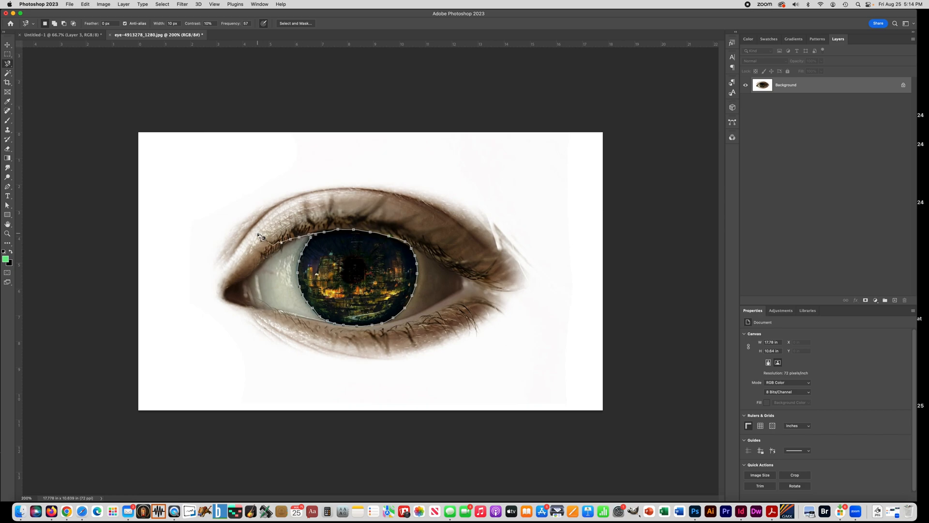
{"action": "mouse_move", "coordinate": [313, 253]}
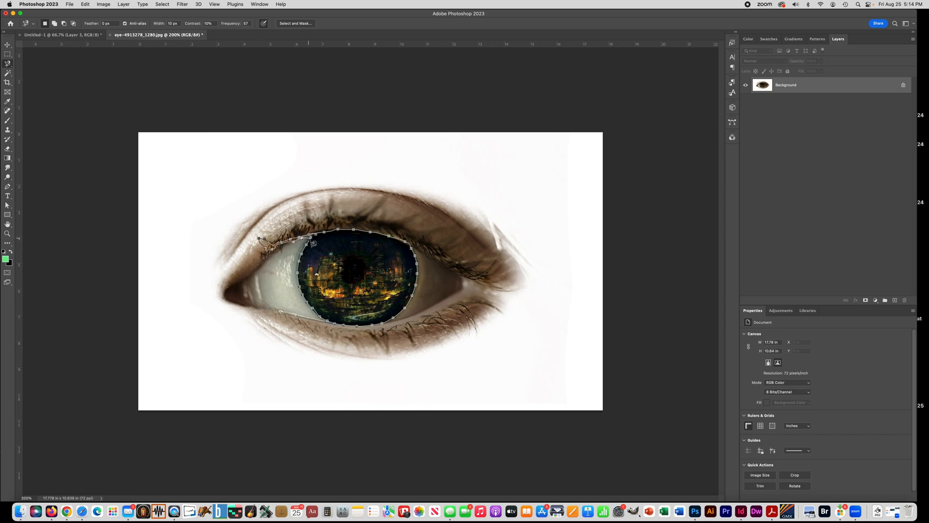
{"action": "mouse_move", "coordinate": [318, 256]}
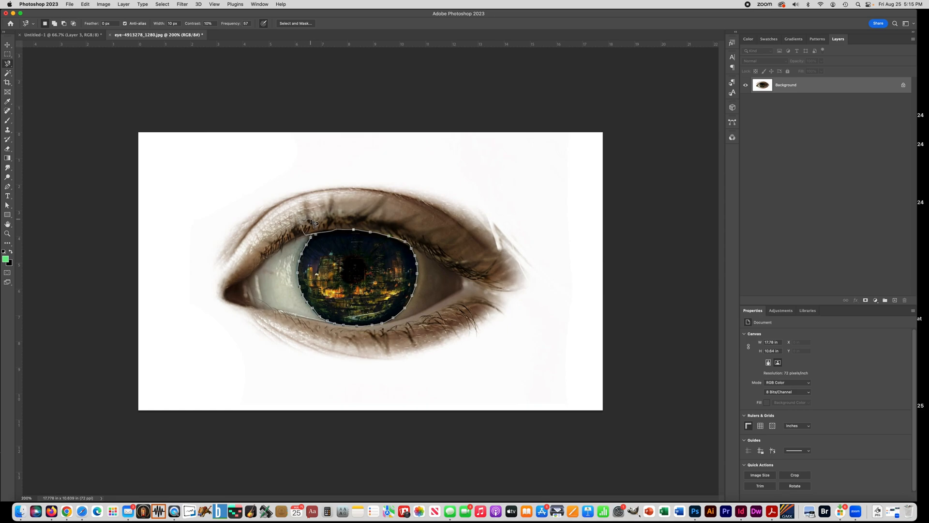
{"action": "mouse_move", "coordinate": [300, 219]}
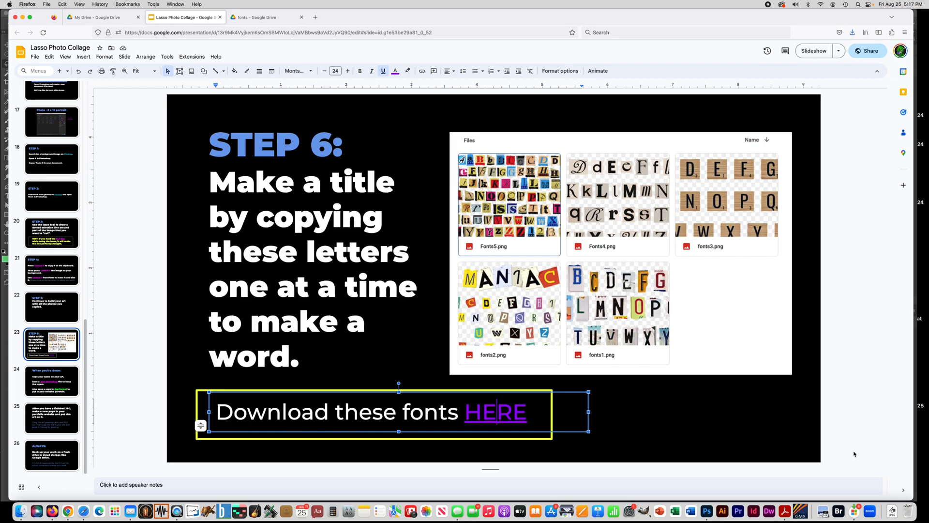
{"action": "mouse_move", "coordinate": [475, 308]}
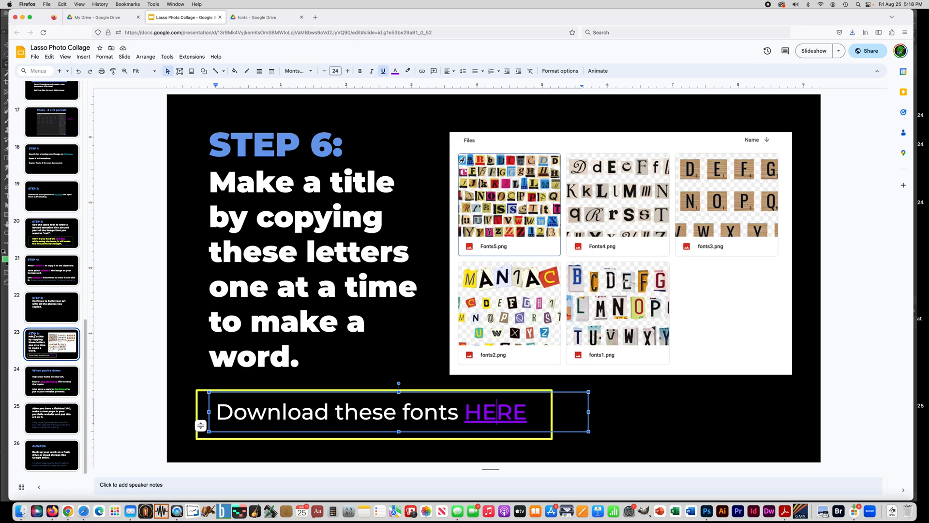
{"action": "mouse_move", "coordinate": [430, 348]}
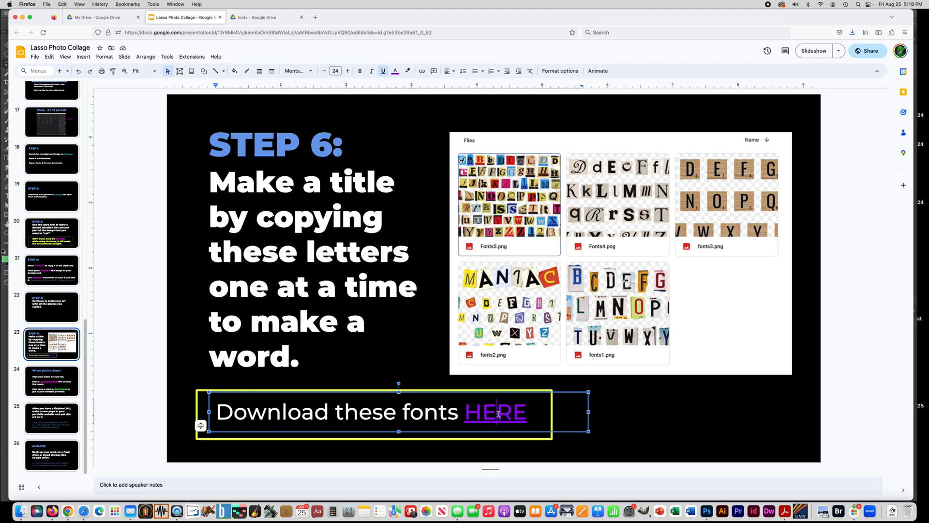
Follow the HERE fonts link to the Drive folder of letter images.
{"action": "left_click", "coordinate": [260, 18]}
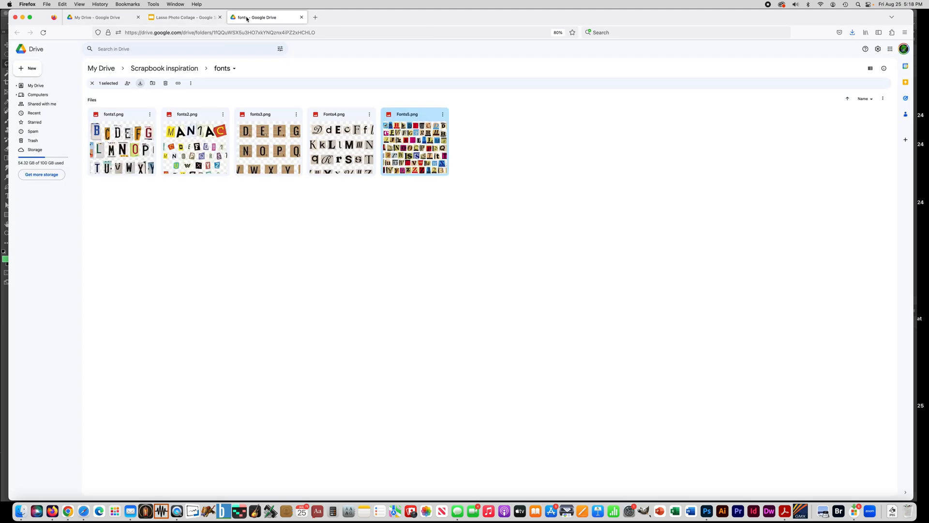
{"action": "mouse_move", "coordinate": [414, 146]}
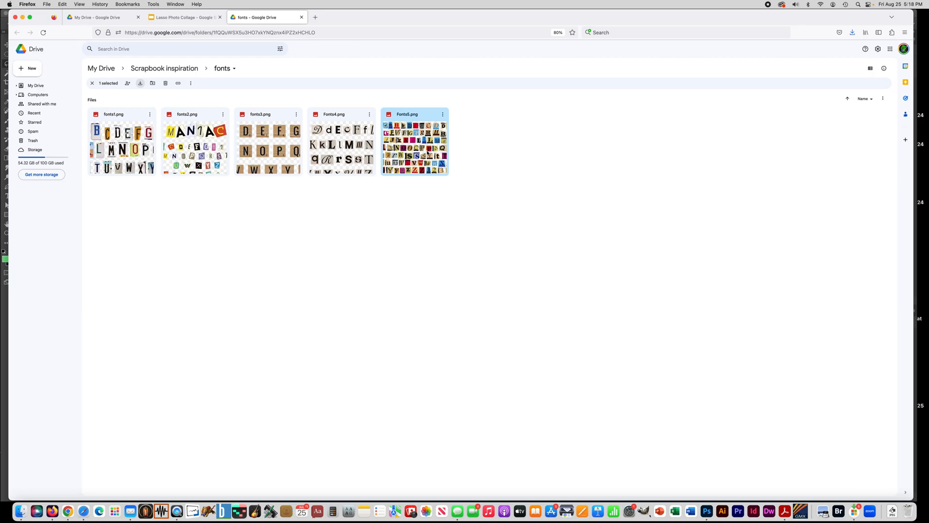
Preview Fonts5.png and download it so it opens in Photoshop.
{"action": "double_click", "coordinate": [414, 145]}
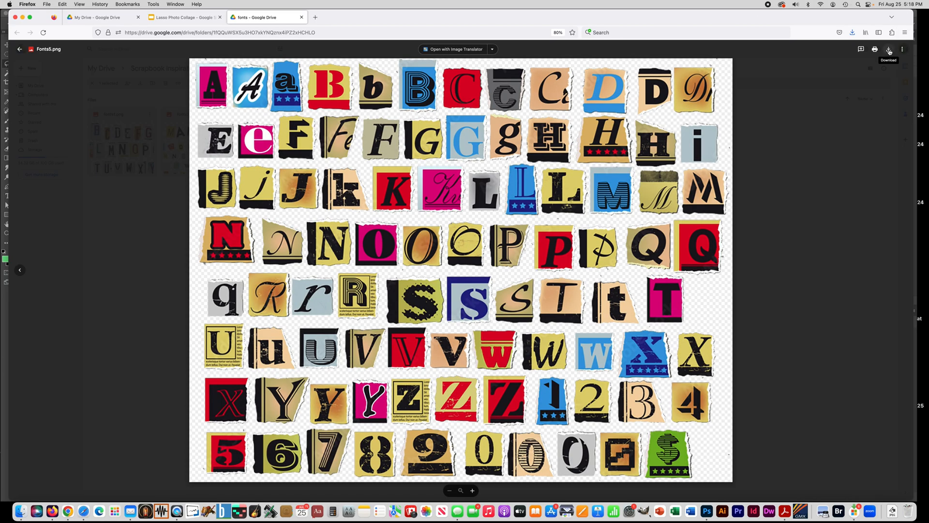
{"action": "left_click", "coordinate": [707, 507]}
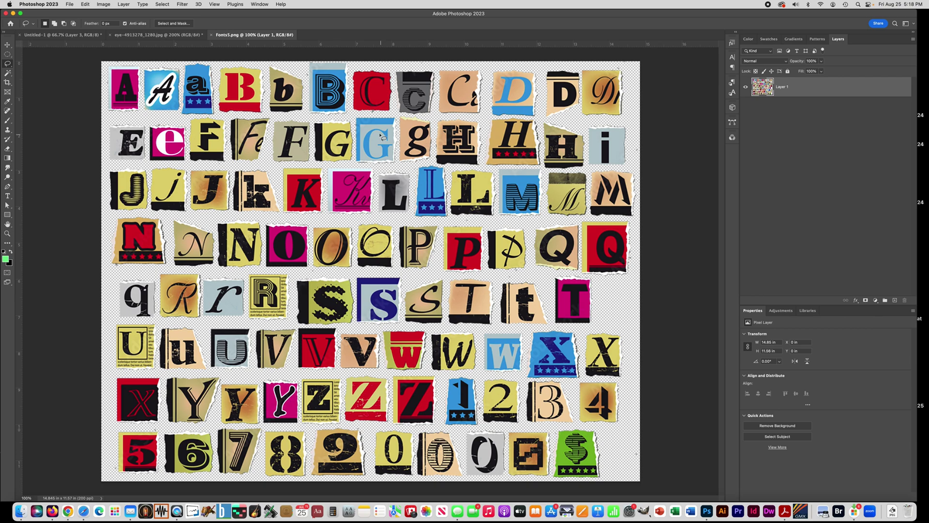
{"action": "mouse_move", "coordinate": [7, 64]}
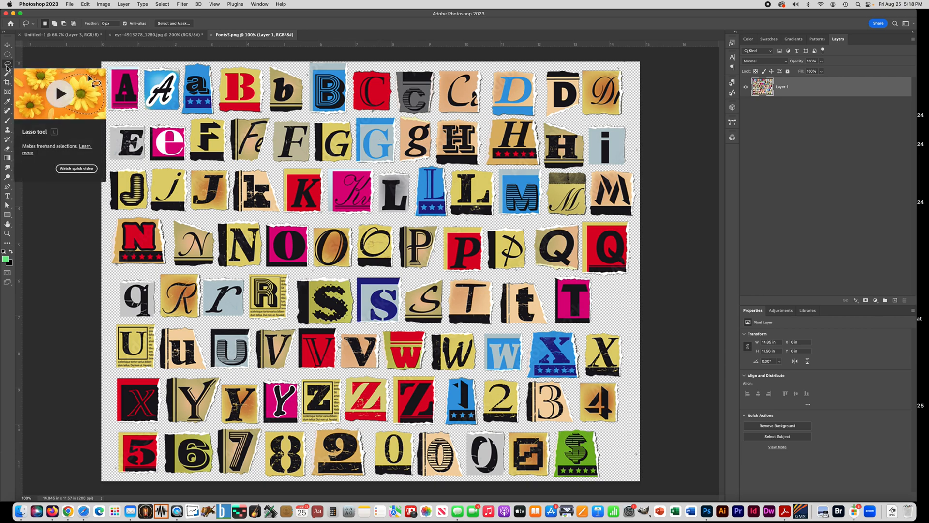
Lasso a selection around the torn H tile on the letter sheet.
{"action": "left_click", "coordinate": [6, 64]}
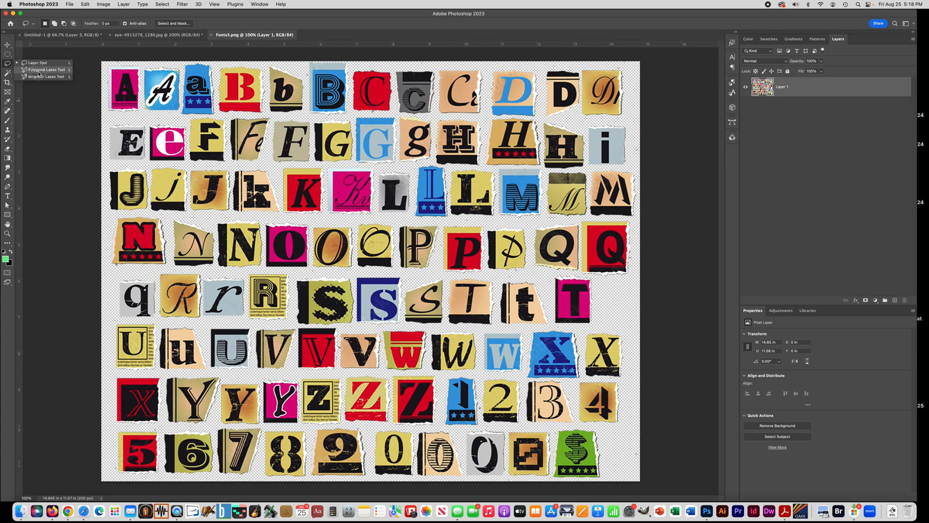
{"action": "left_click", "coordinate": [33, 64]}
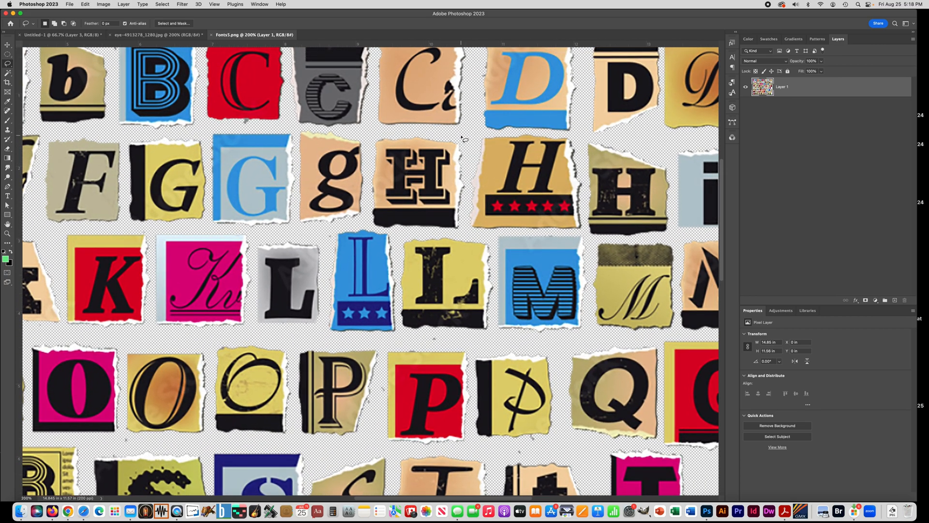
{"action": "left_click_drag", "start_coordinate": [459, 129], "coordinate": [366, 192]}
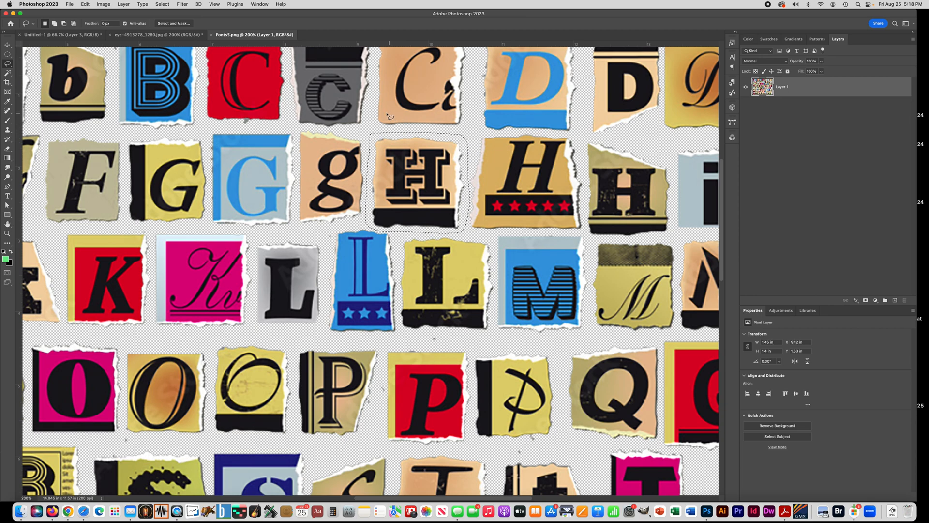
Paste the H into the ghost collage and enlarge it below the lower eye.
{"action": "left_click", "coordinate": [146, 35]}
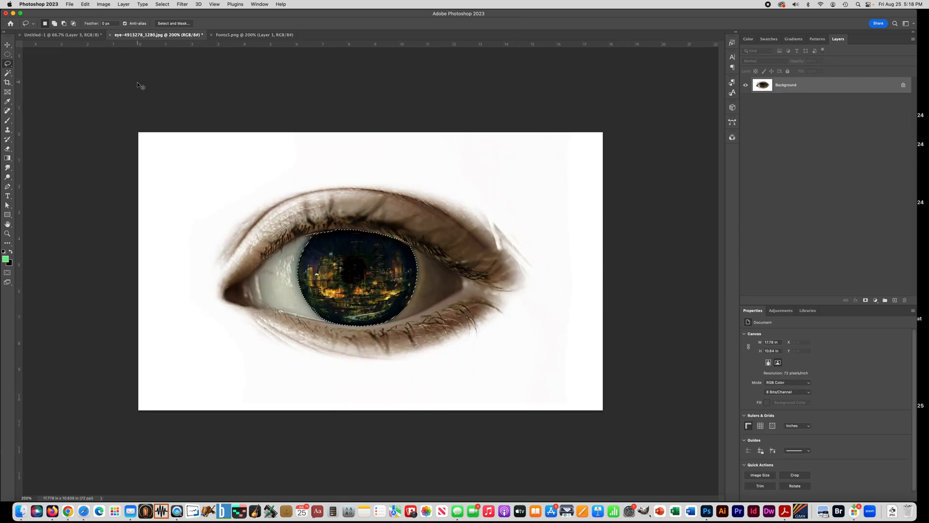
{"action": "left_click", "coordinate": [52, 35]}
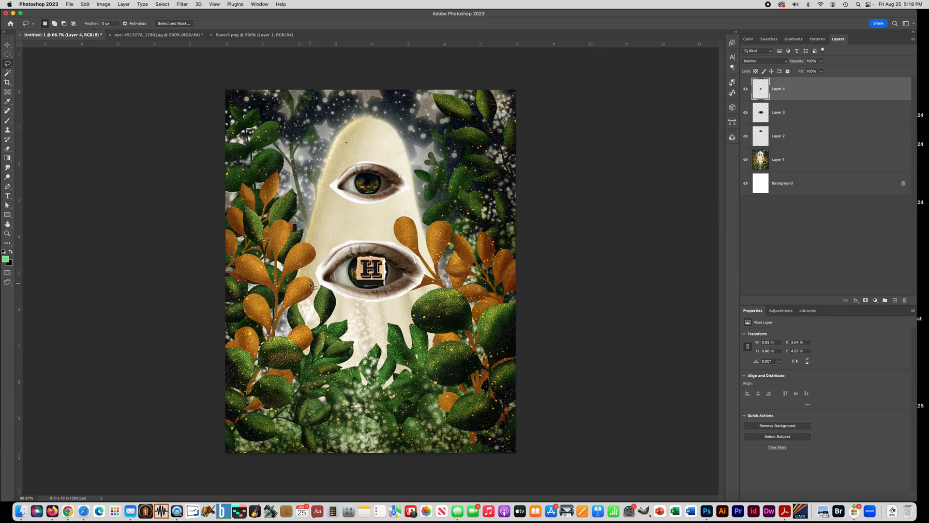
{"action": "key", "text": "cmd+t"}
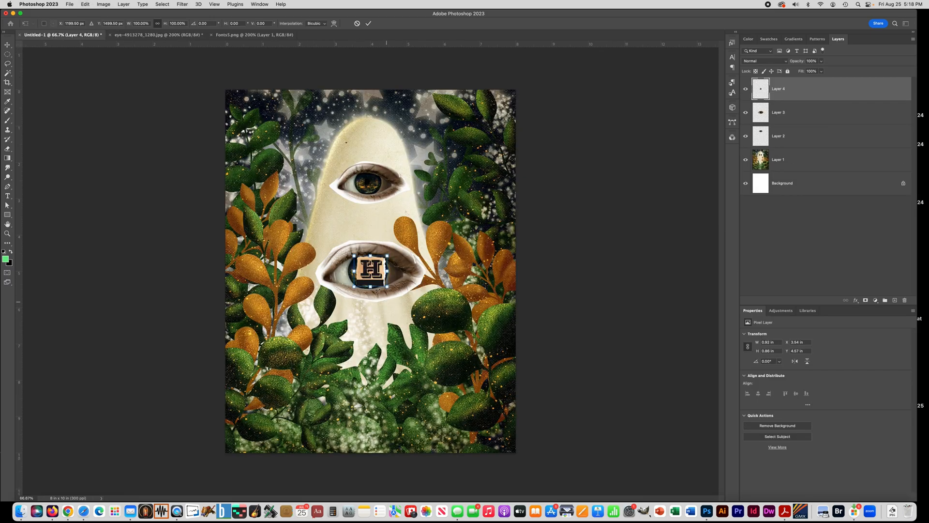
{"action": "left_click_drag", "start_coordinate": [370, 272], "coordinate": [314, 344]}
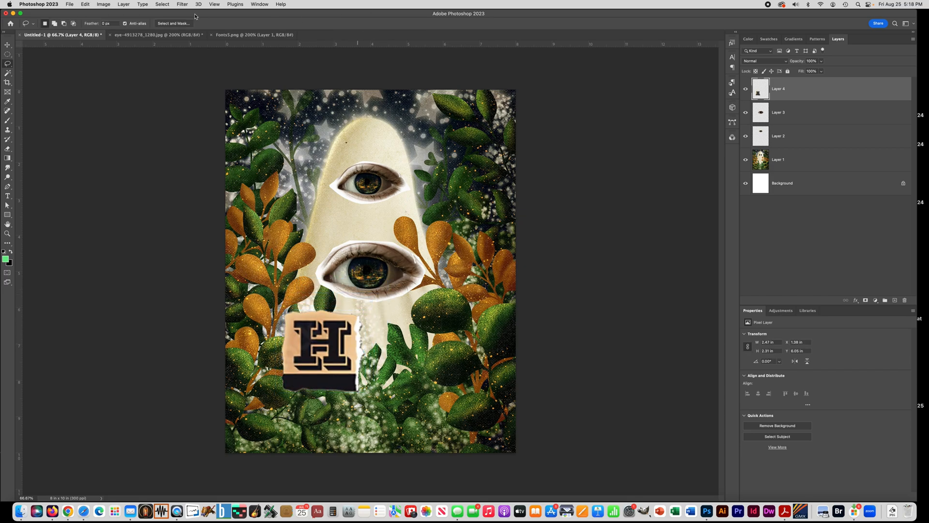
{"action": "left_click", "coordinate": [256, 35]}
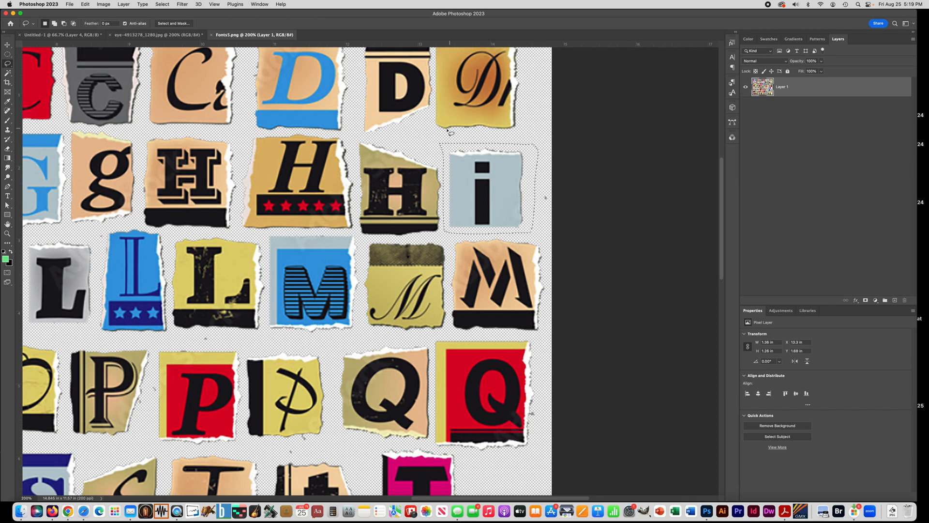
{"action": "mouse_move", "coordinate": [362, 146]}
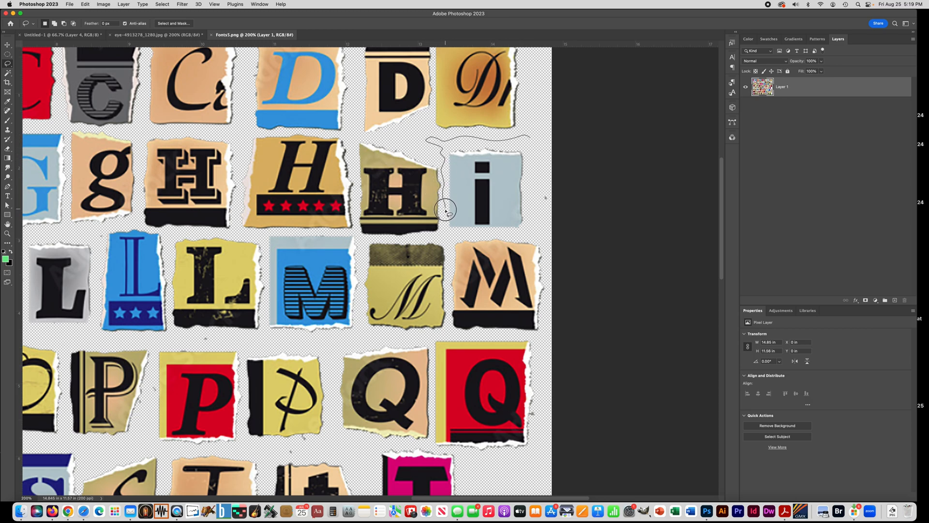
Lasso the blue i tile in Fonts5.png, paste it into Untitled-1 and position it beside the H.
{"action": "left_click_drag", "start_coordinate": [445, 210], "coordinate": [531, 146]}
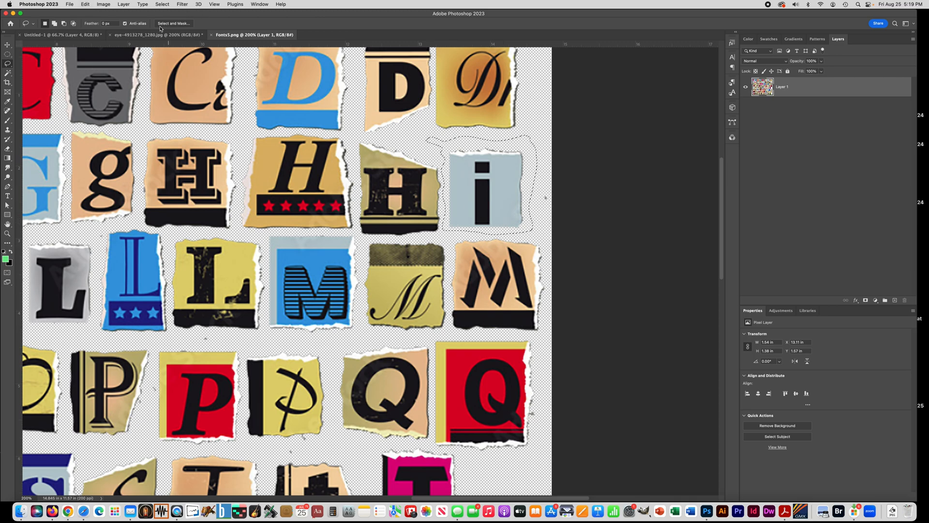
{"action": "left_click", "coordinate": [49, 35]}
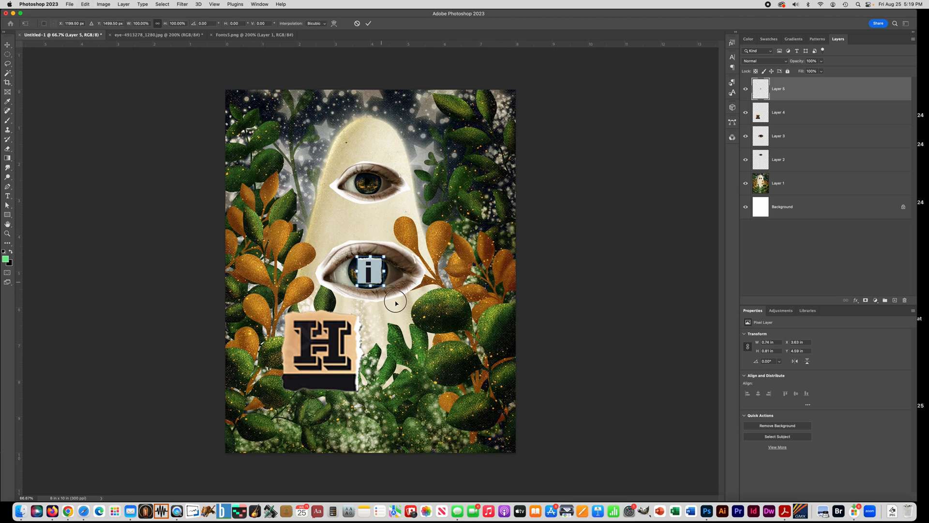
{"action": "left_click_drag", "start_coordinate": [368, 271], "coordinate": [382, 326]}
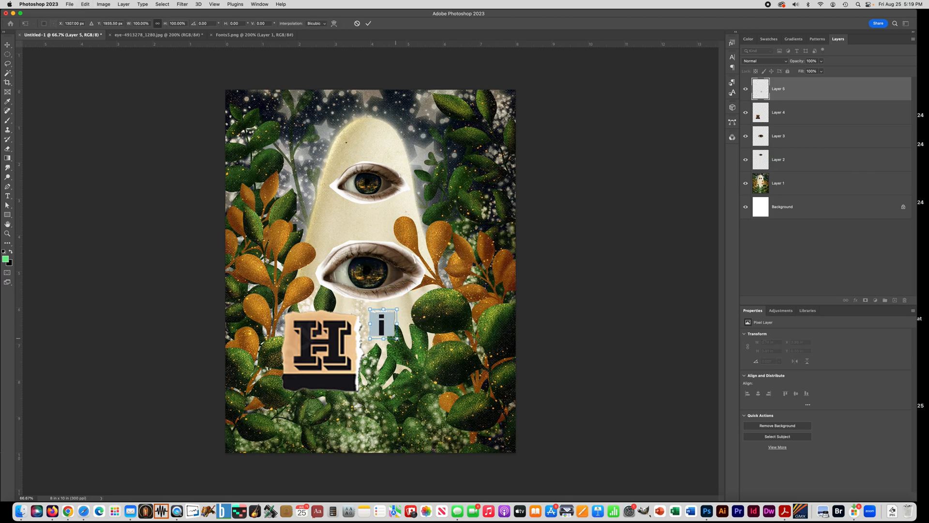